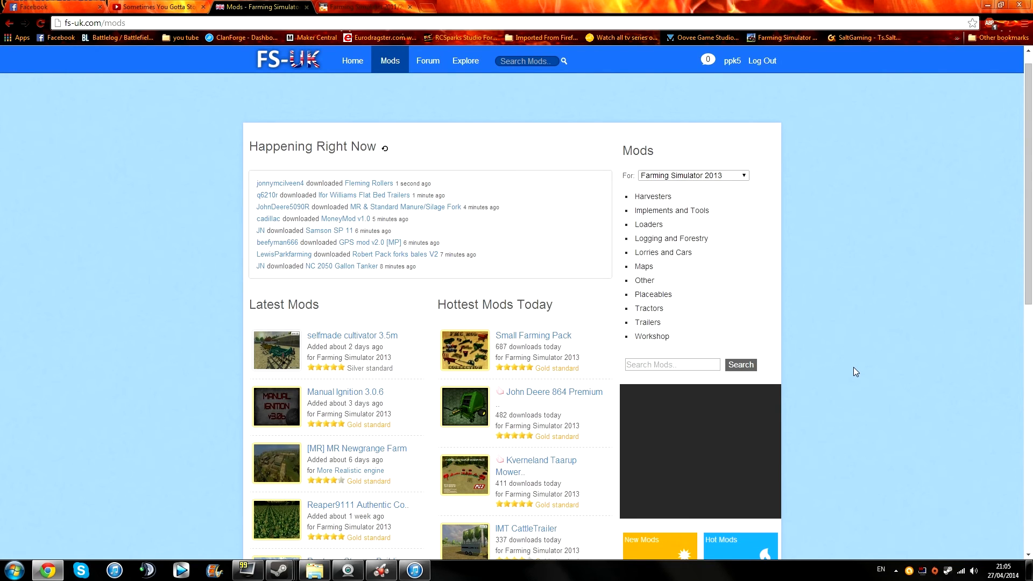
mouse_move(857, 367)
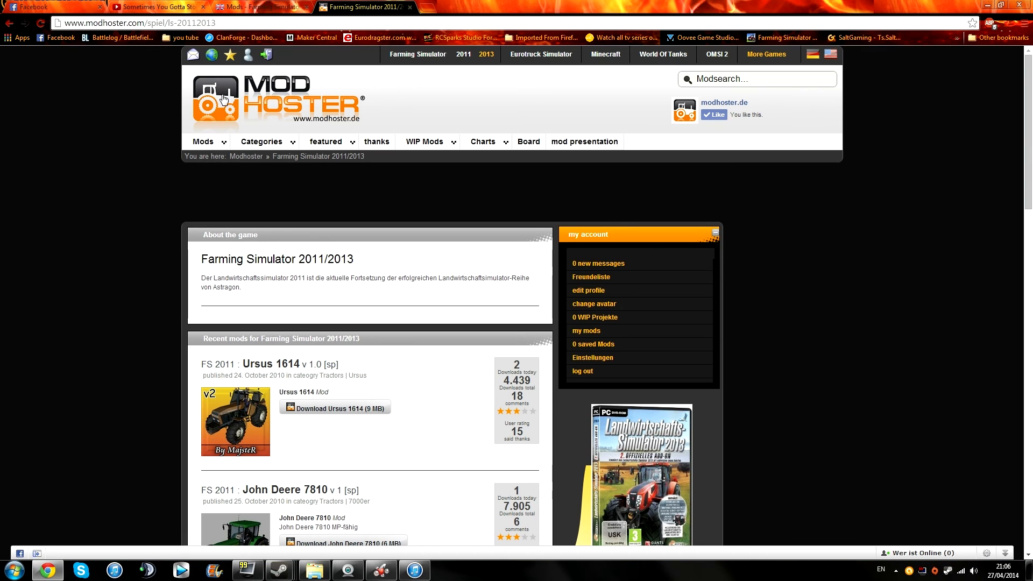
mouse_move(223, 74)
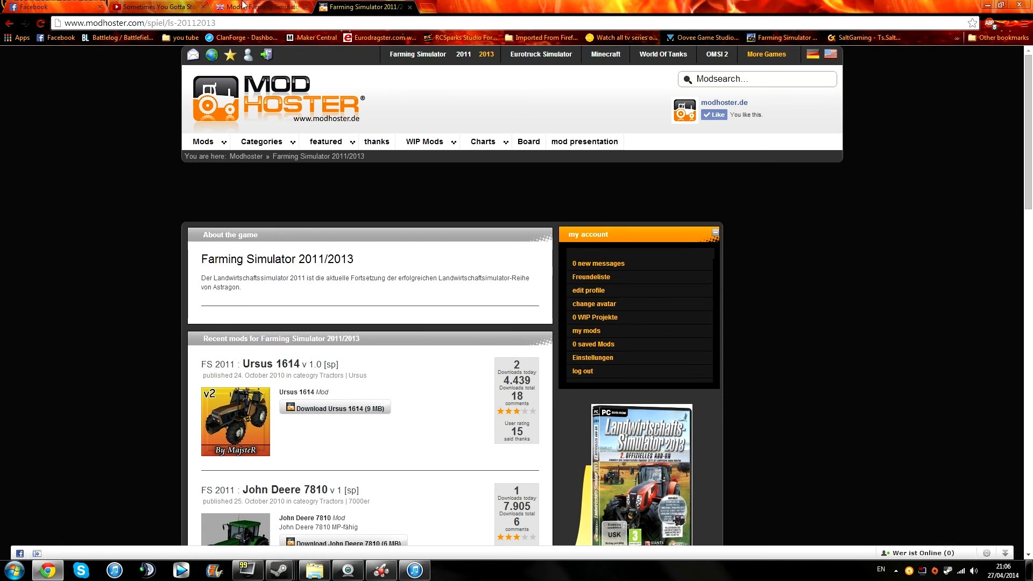
mouse_move(261, 7)
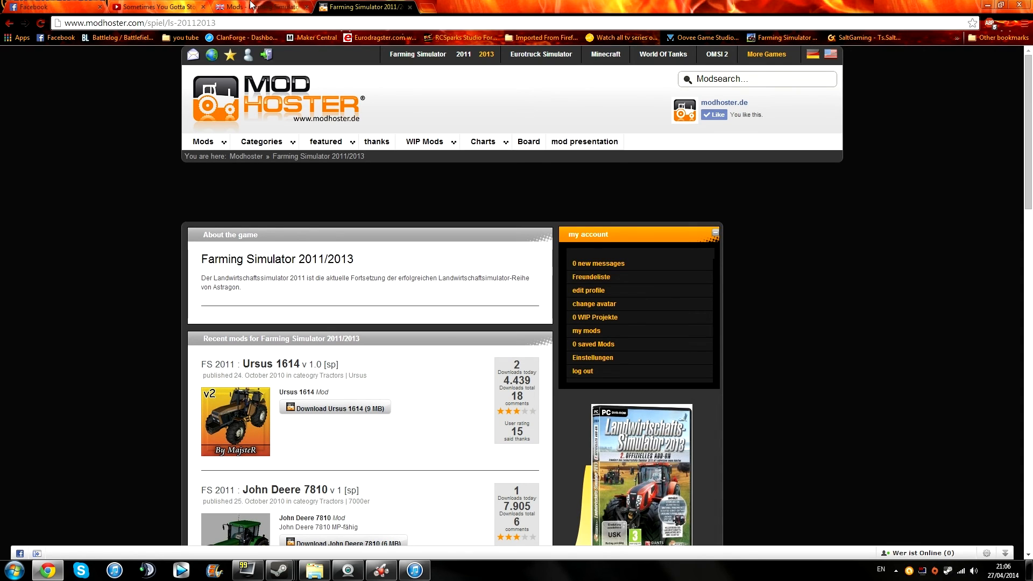
Step: Switch back from ModHoster to the FS-UK 'Mods - Farming Simulator' tab
left_click(261, 6)
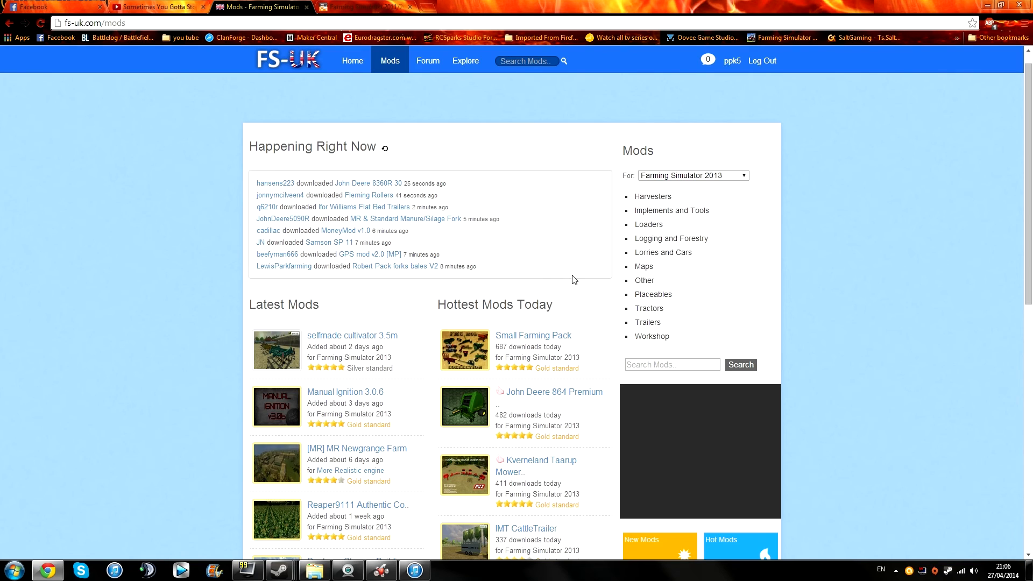
mouse_move(375, 67)
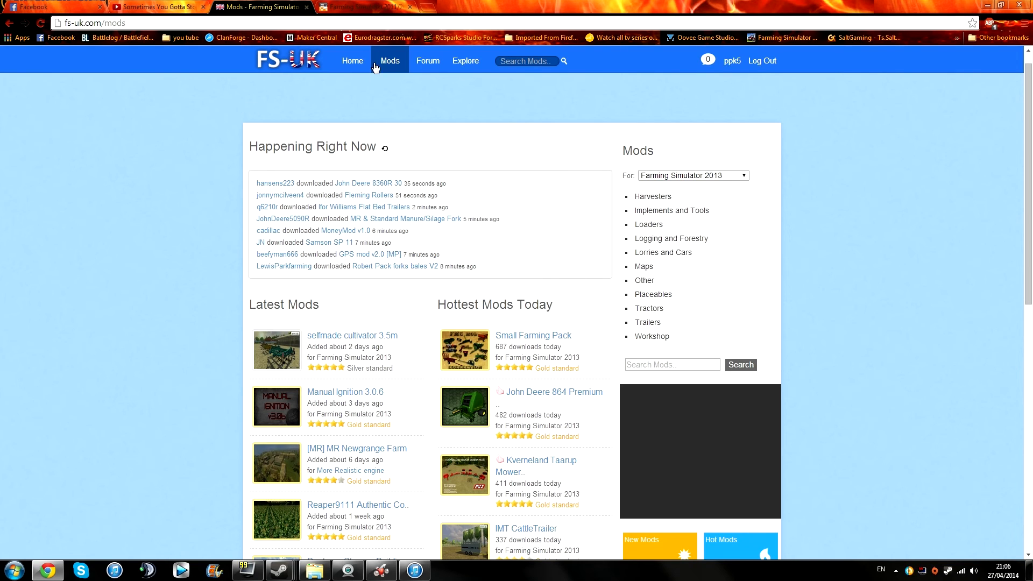
mouse_move(564, 408)
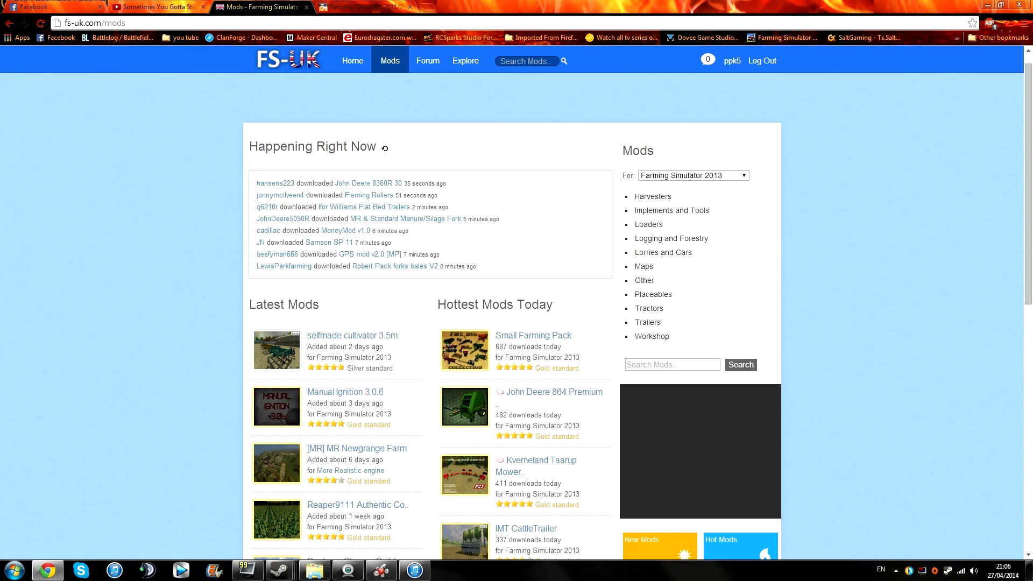
Step: Browse Implements and Tools, then Ploughs, to reach the Rabe Supertaube 160c v1.1 page
scroll("down", 3)
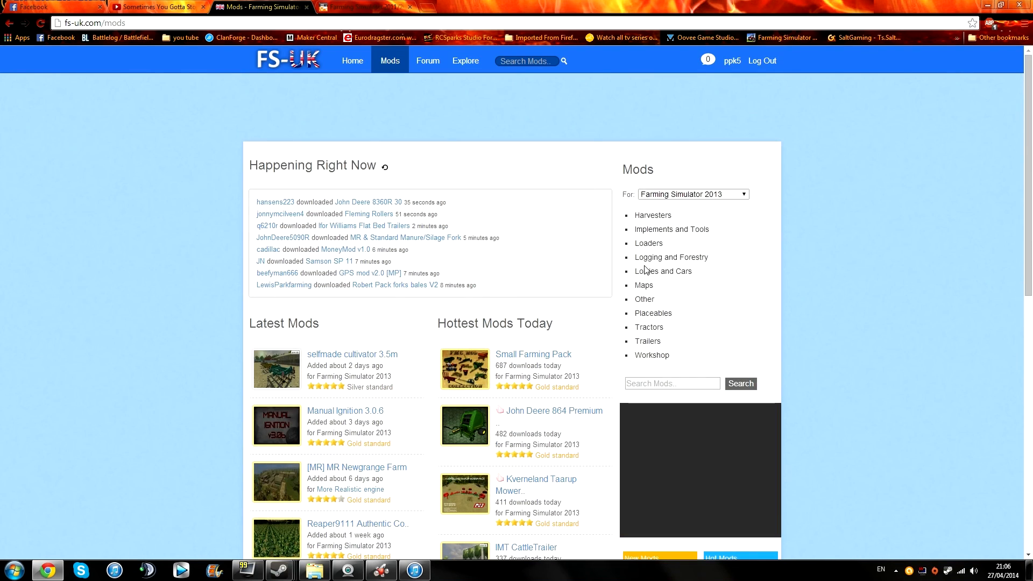
left_click(671, 229)
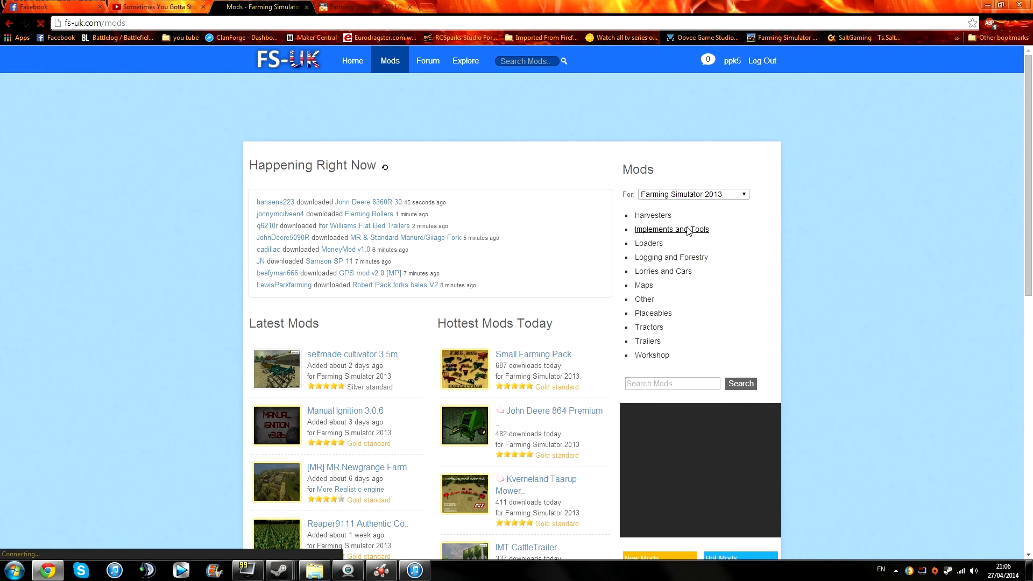
left_click(671, 230)
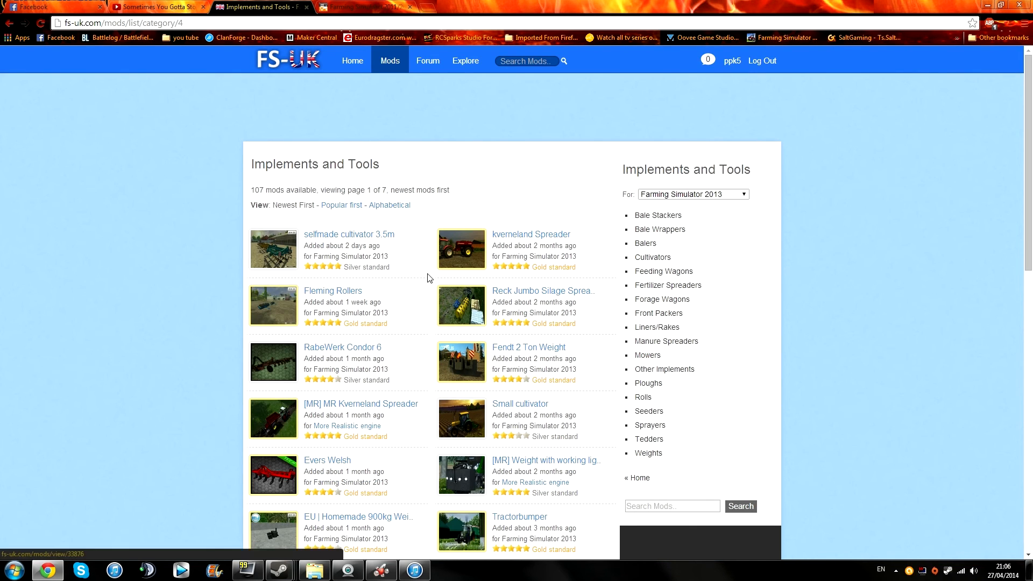
scroll("down", 3)
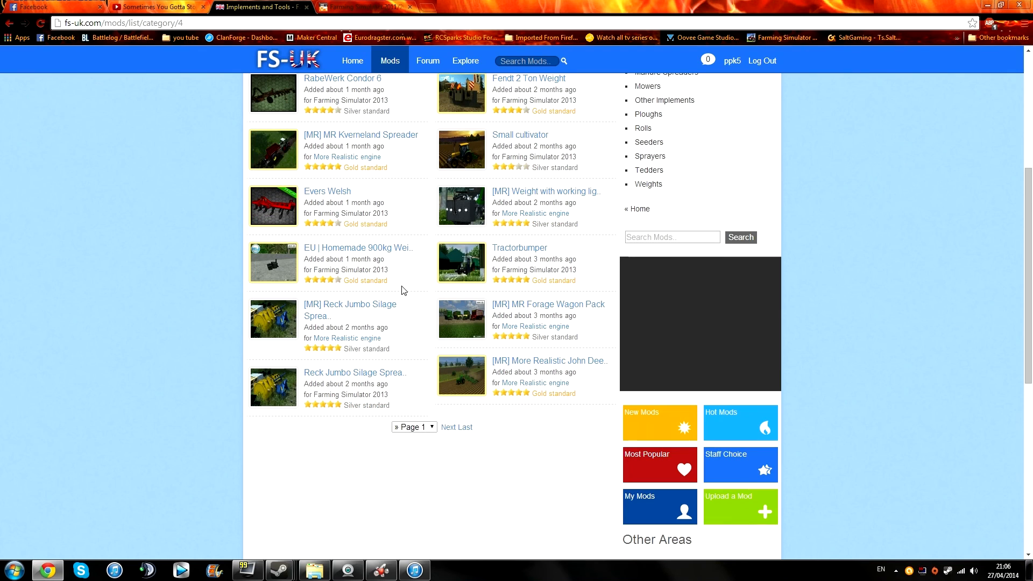
scroll("down", 3)
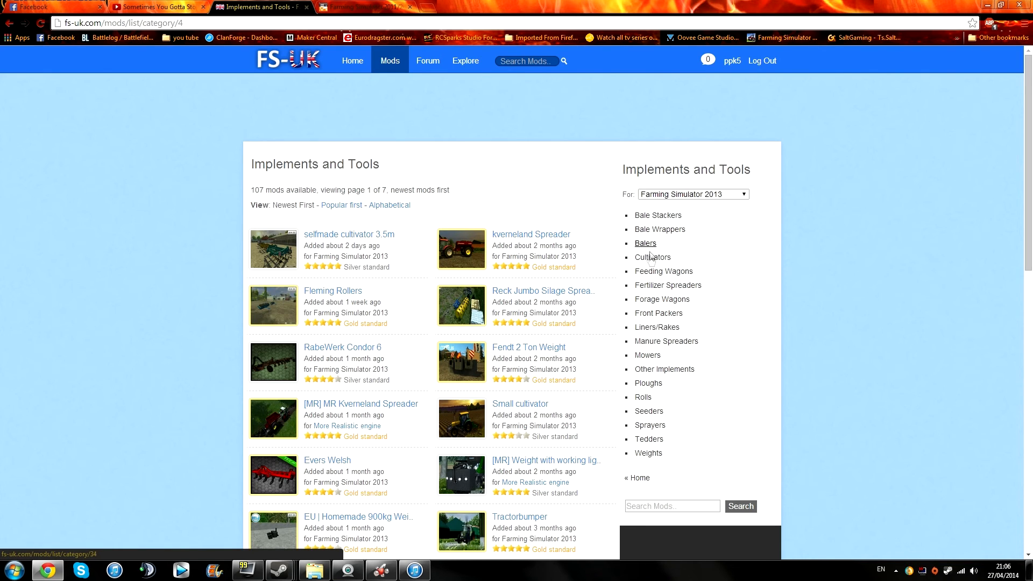
left_click(648, 383)
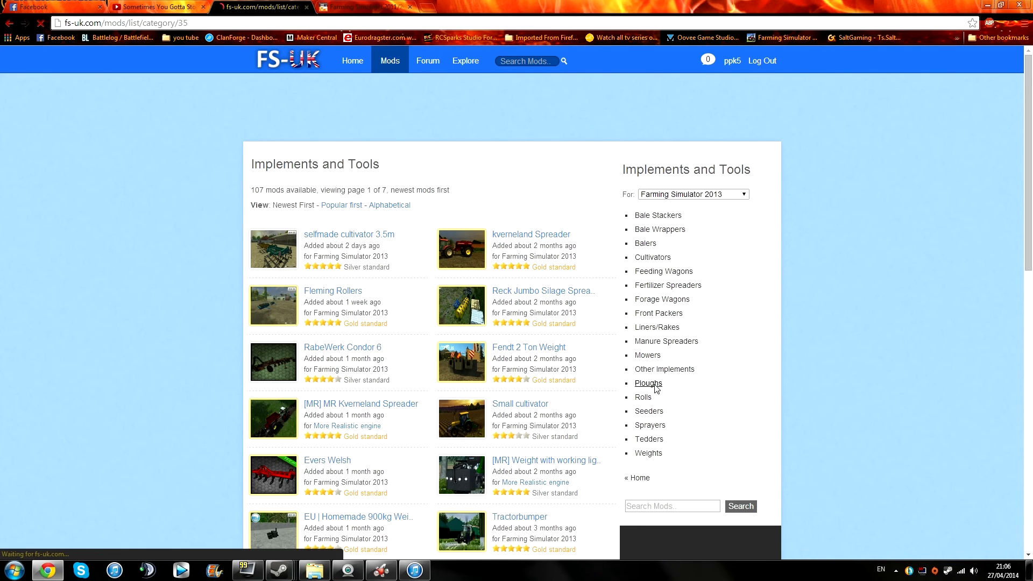
left_click(647, 384)
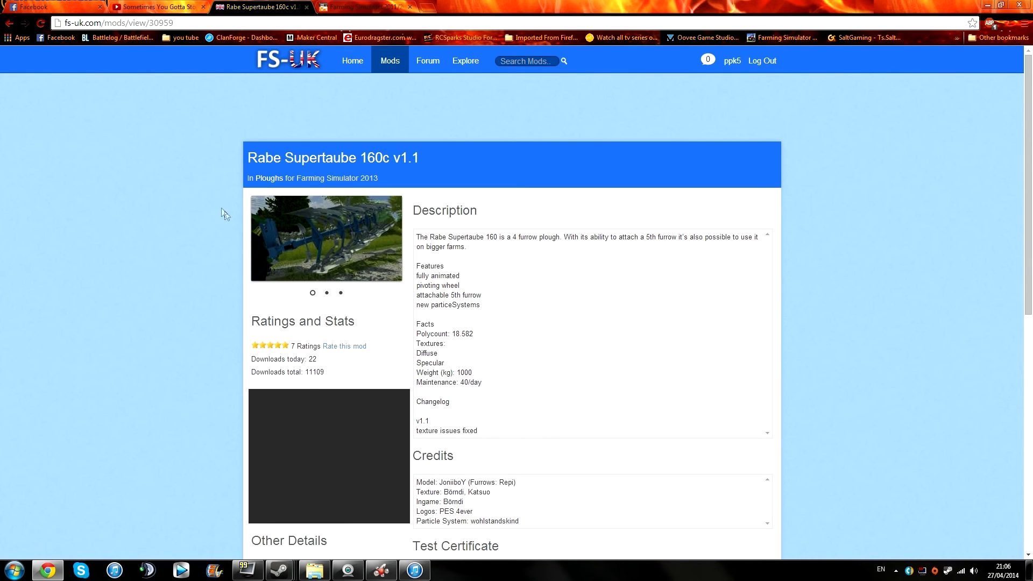
mouse_move(379, 255)
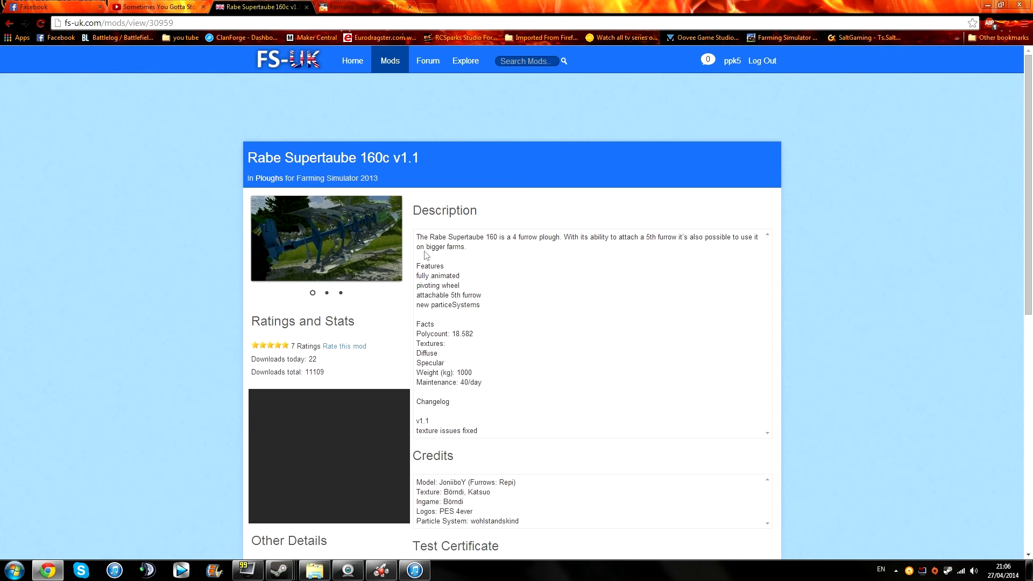
Step: Open the Rabe Supertaube's Original Link download in a new tab
scroll("down", 3)
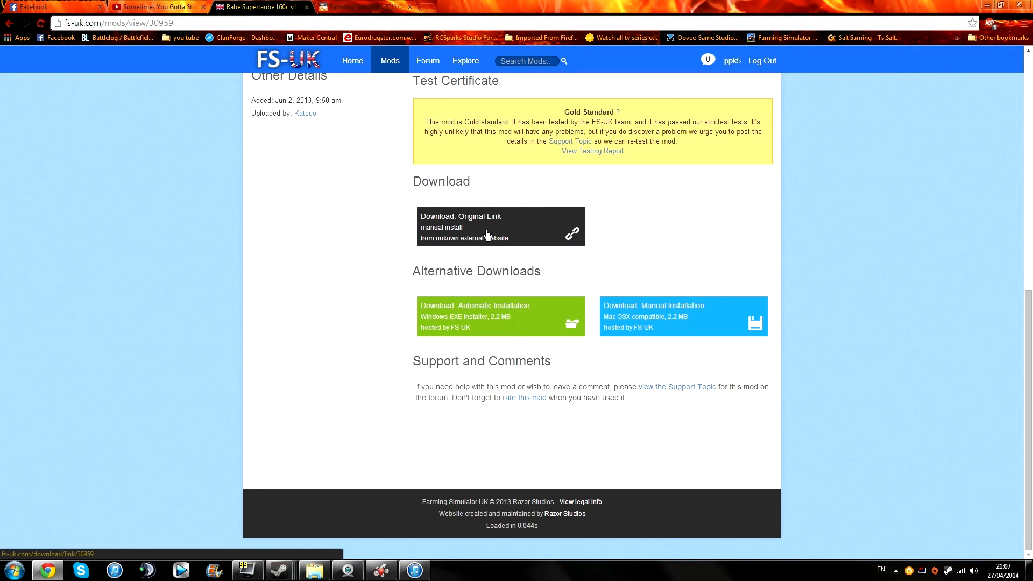
right_click(486, 235)
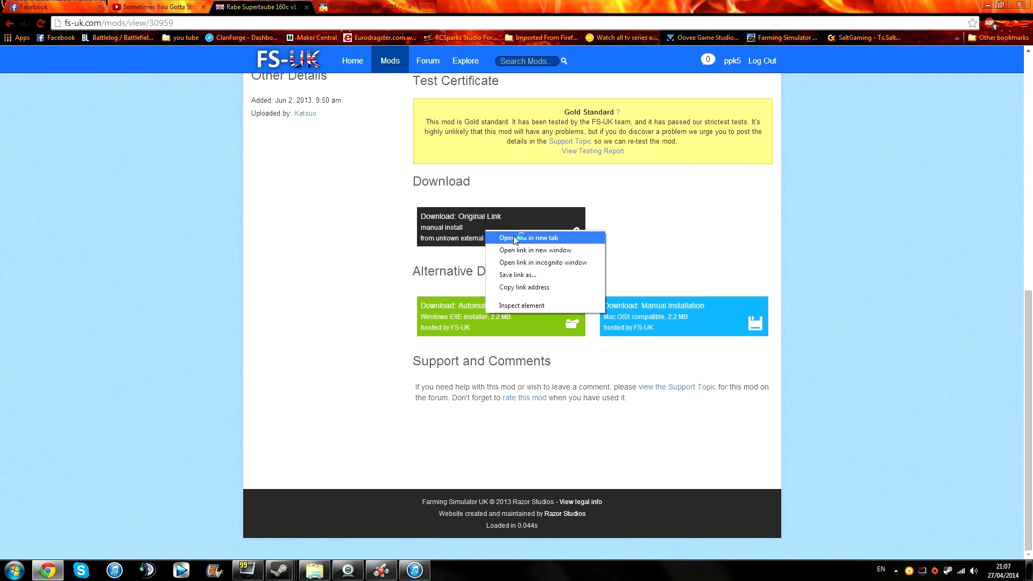
left_click(525, 237)
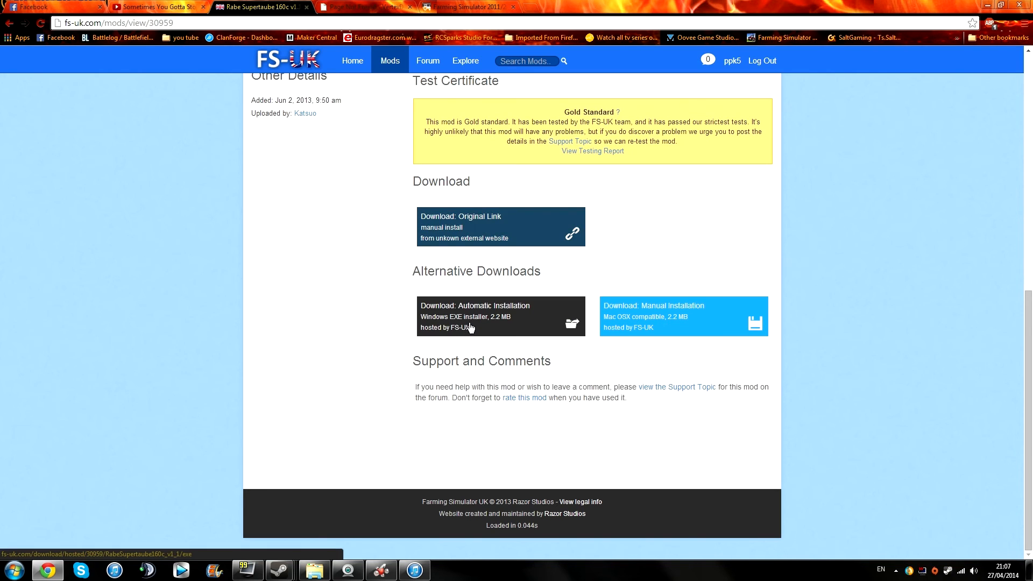
mouse_move(494, 323)
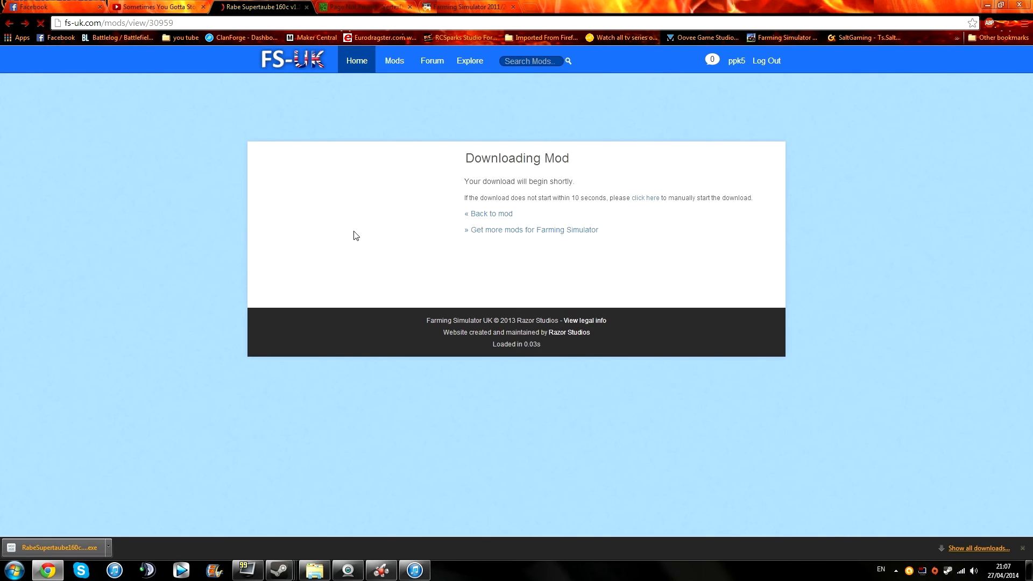
Step: Go back from the downloading notice to the Rabe Supertaube mod page
left_click(362, 6)
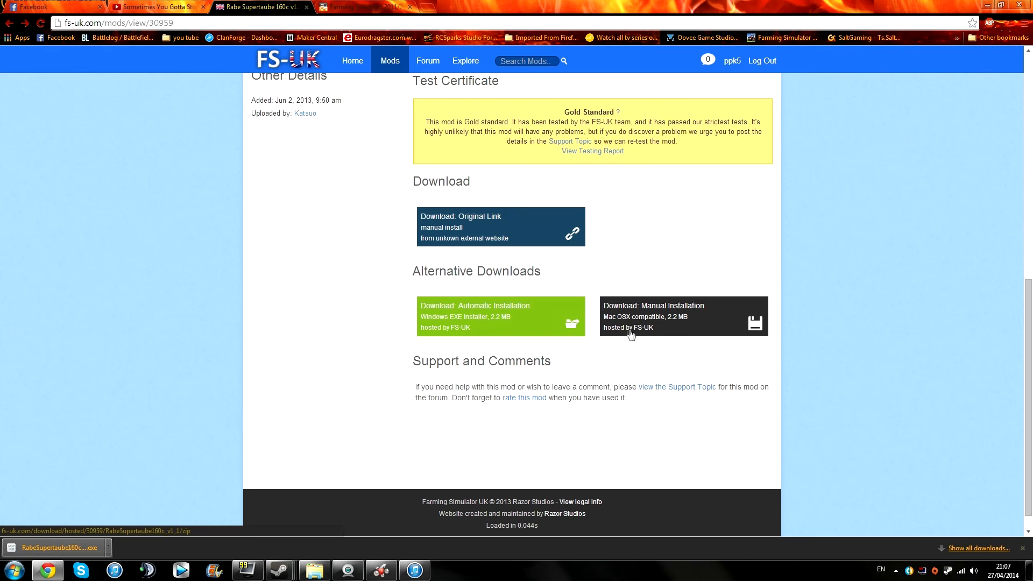
mouse_move(652, 329)
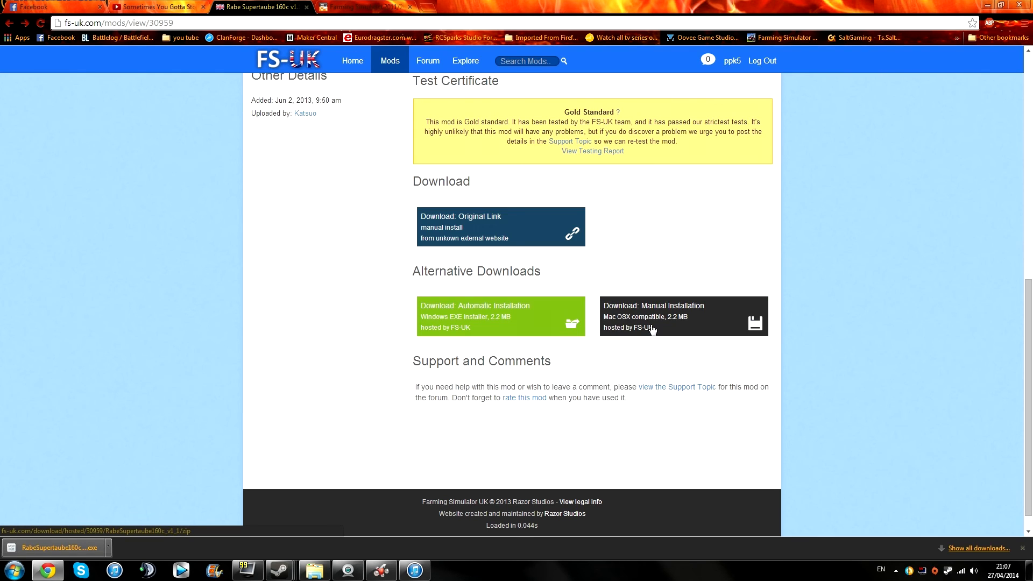
mouse_move(651, 327)
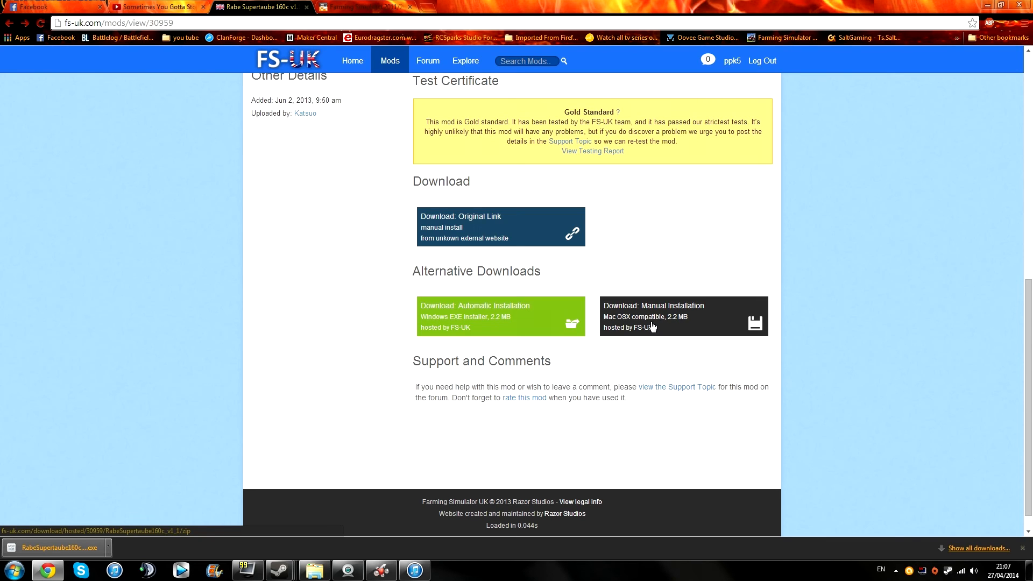
mouse_move(671, 320)
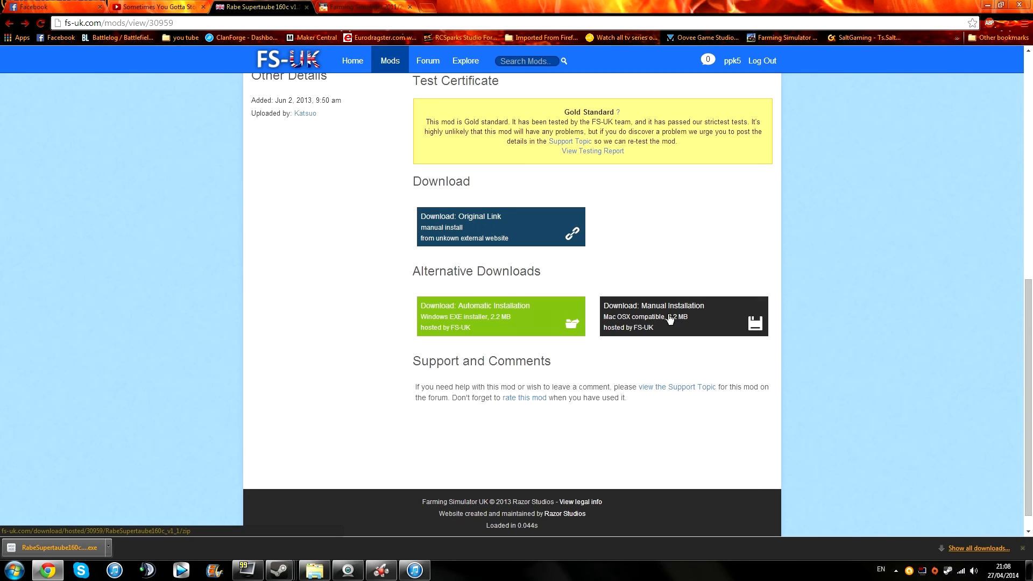
mouse_move(678, 368)
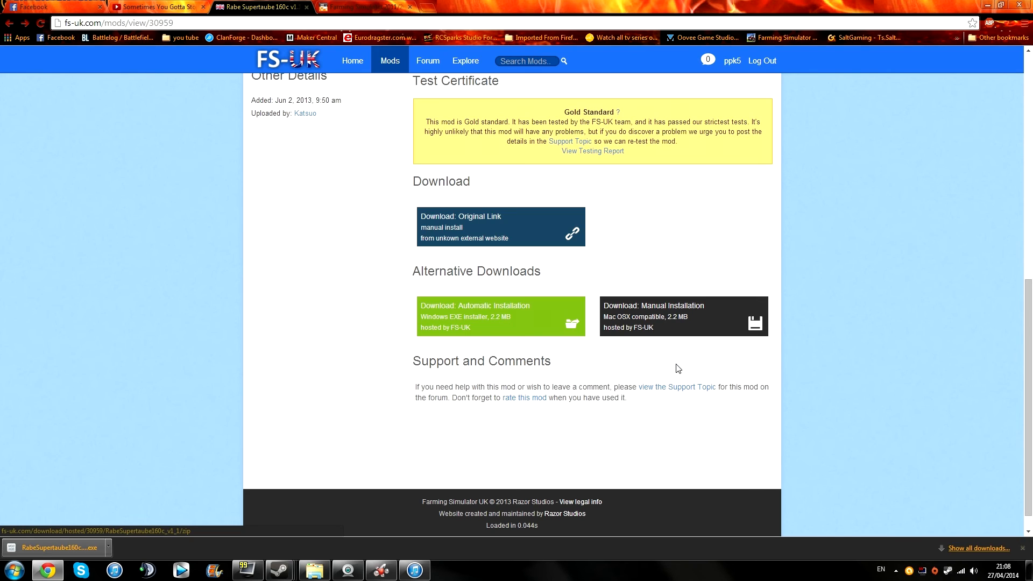
right_click(658, 323)
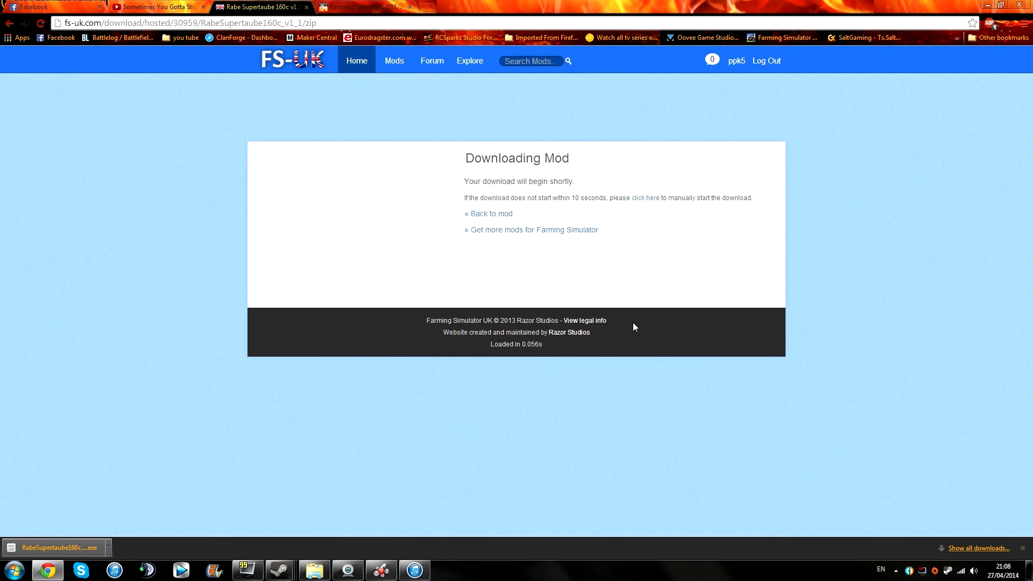
mouse_move(337, 253)
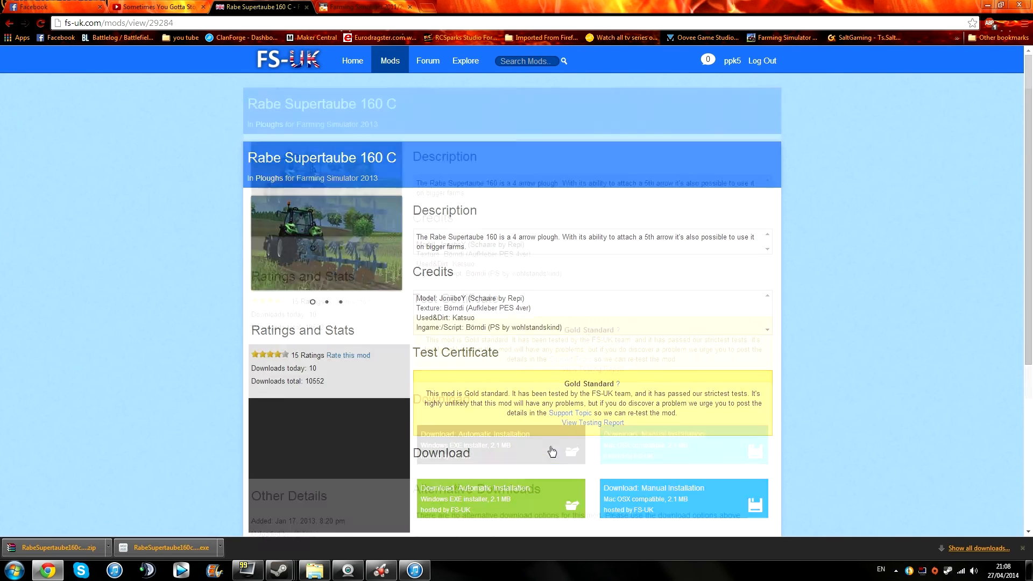
Step: Download the manual-installation zip and show it in the Downloads folder
scroll("down", 3)
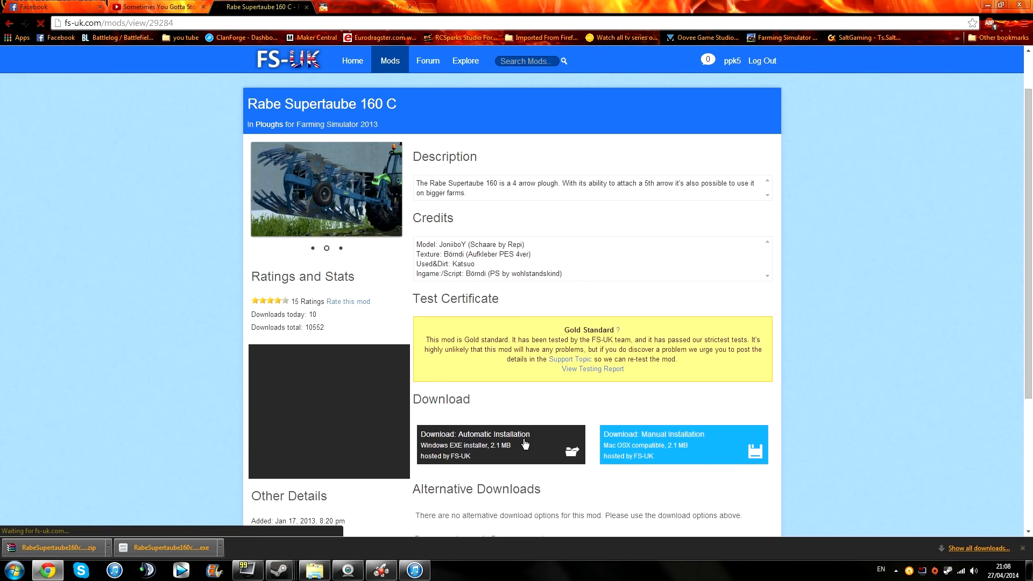
left_click(499, 445)
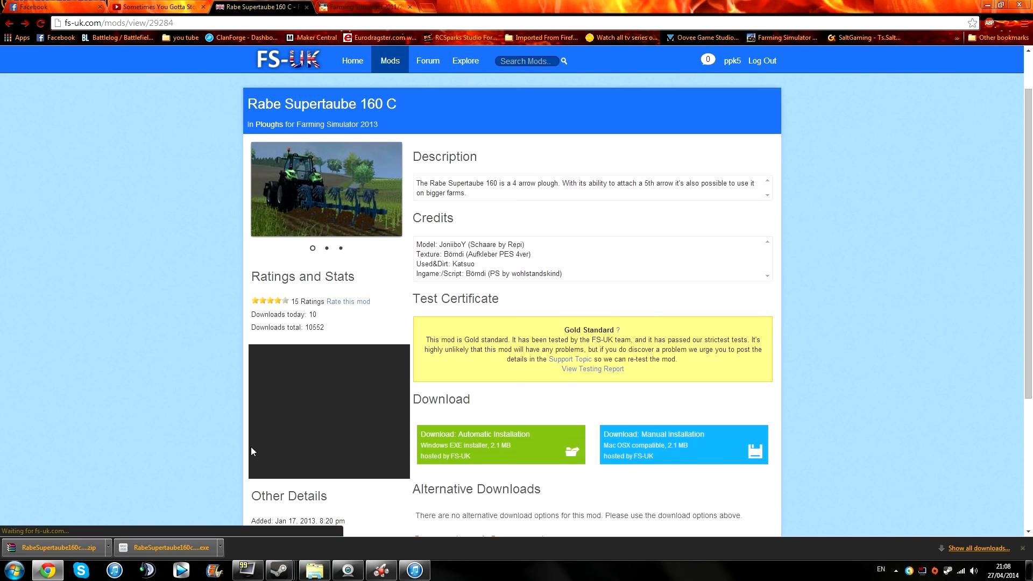
left_click(314, 570)
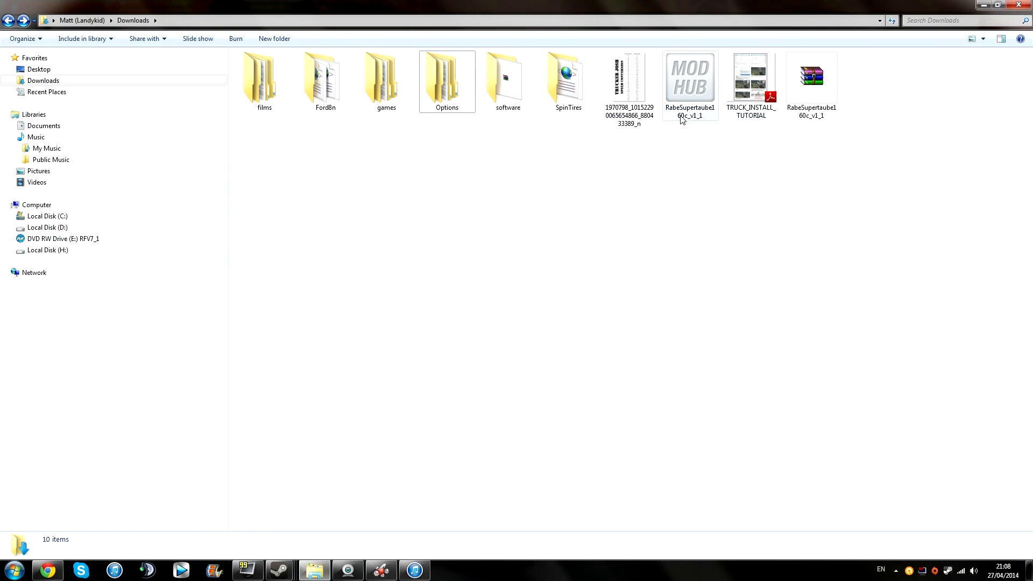
Step: Locate the RabeSupertaube160c_v1_1 zip and exe in the Downloads folder
left_click(690, 79)
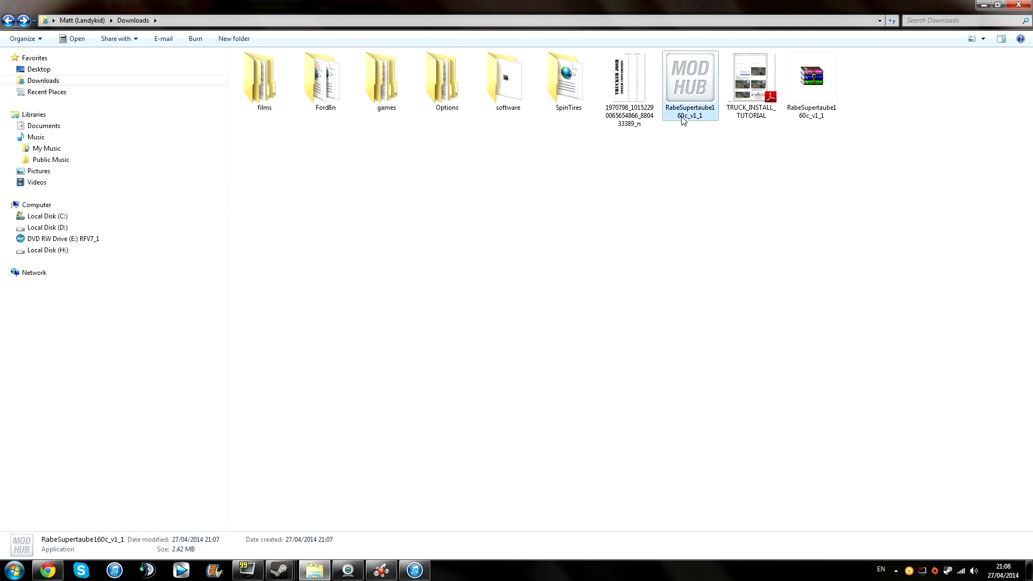
mouse_move(735, 94)
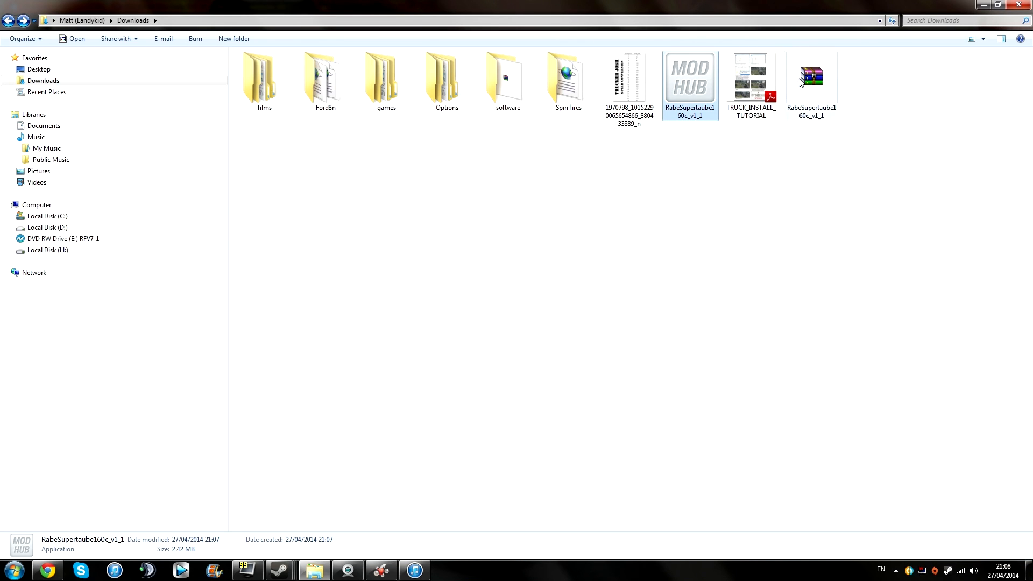
mouse_move(811, 76)
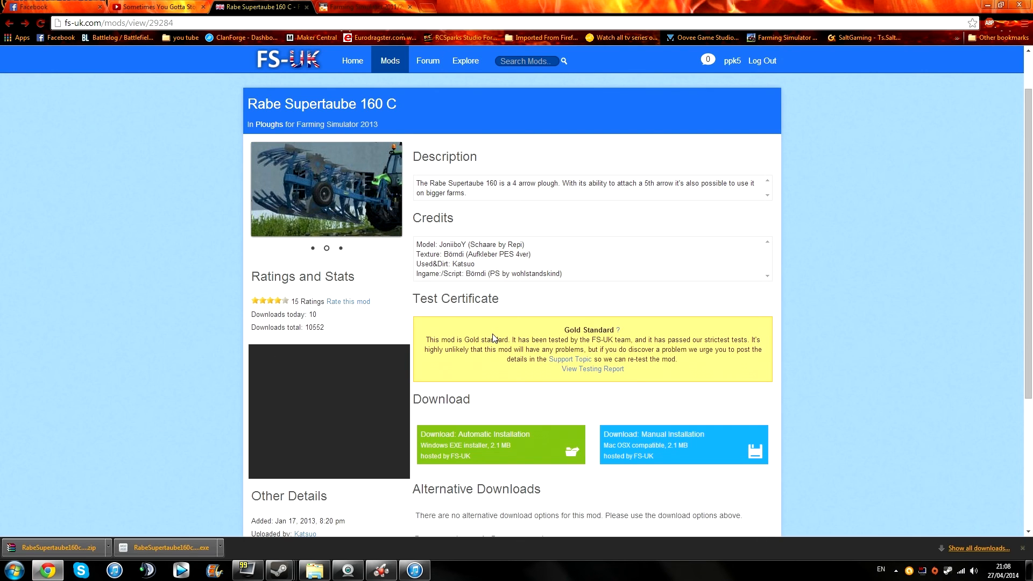
mouse_move(509, 331)
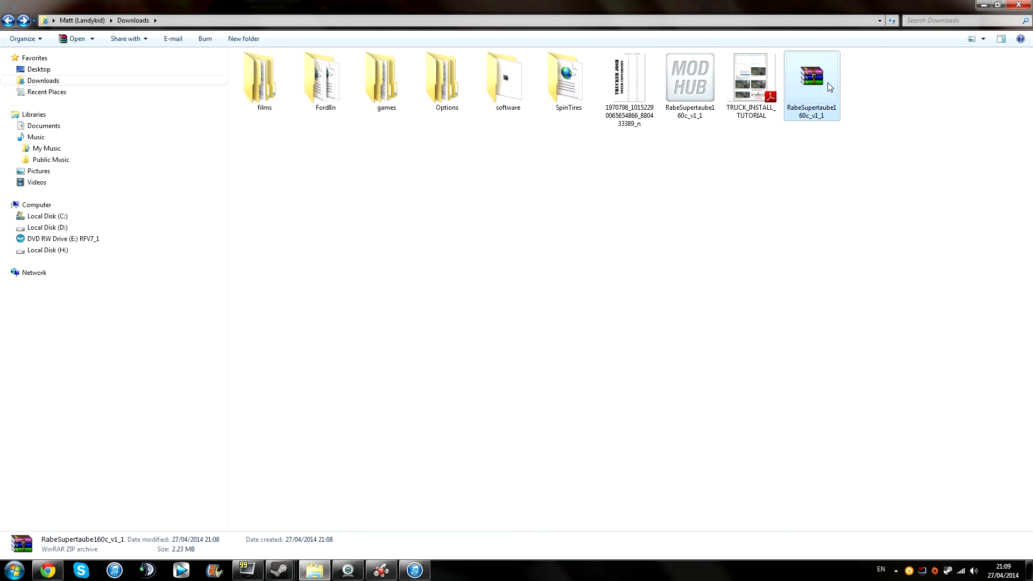
mouse_move(822, 89)
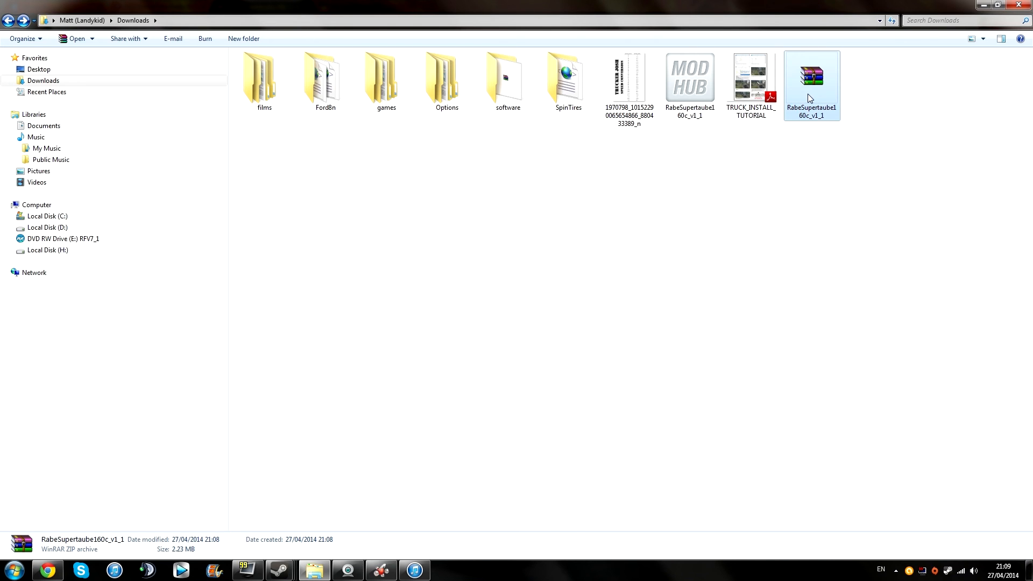
double_click(812, 76)
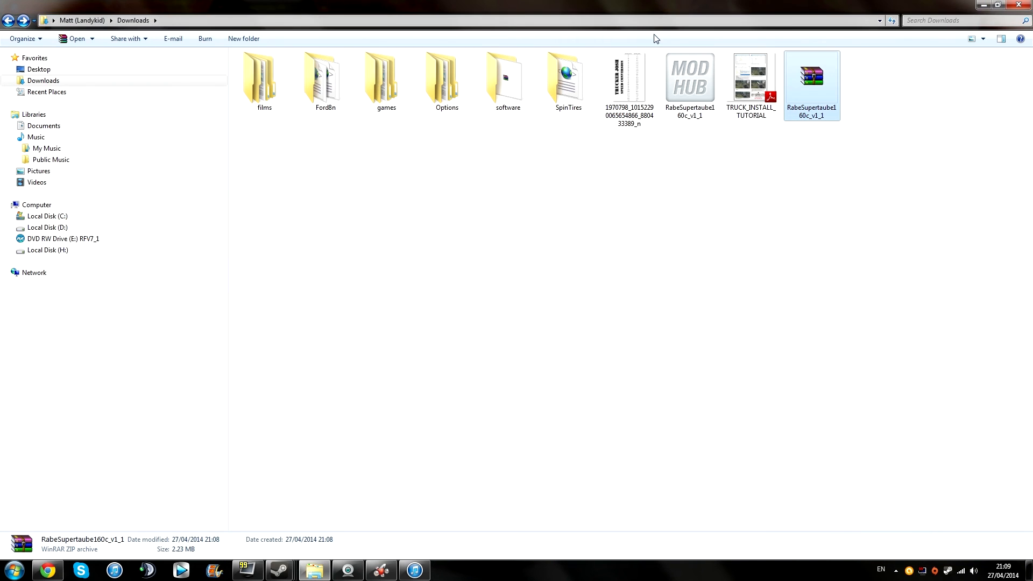
mouse_move(810, 85)
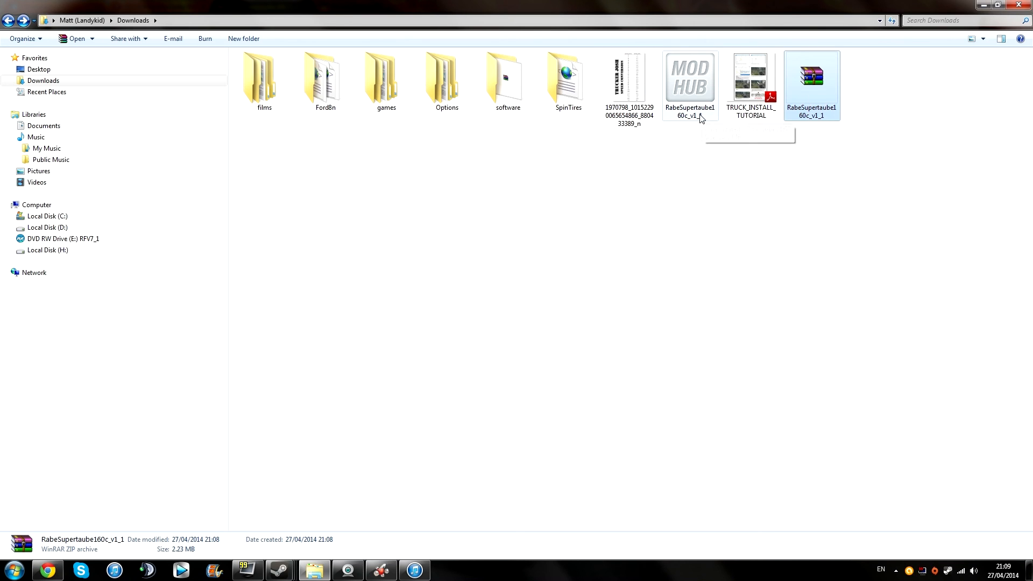
Step: Run the MOD HUB installer past the security warning and overwrite the installed mod
double_click(689, 79)
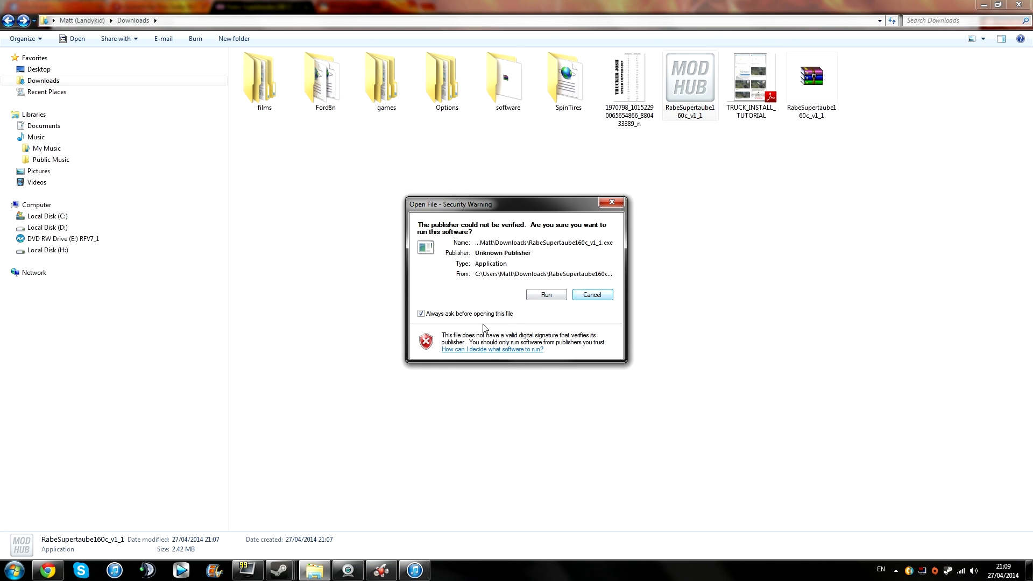
left_click(420, 314)
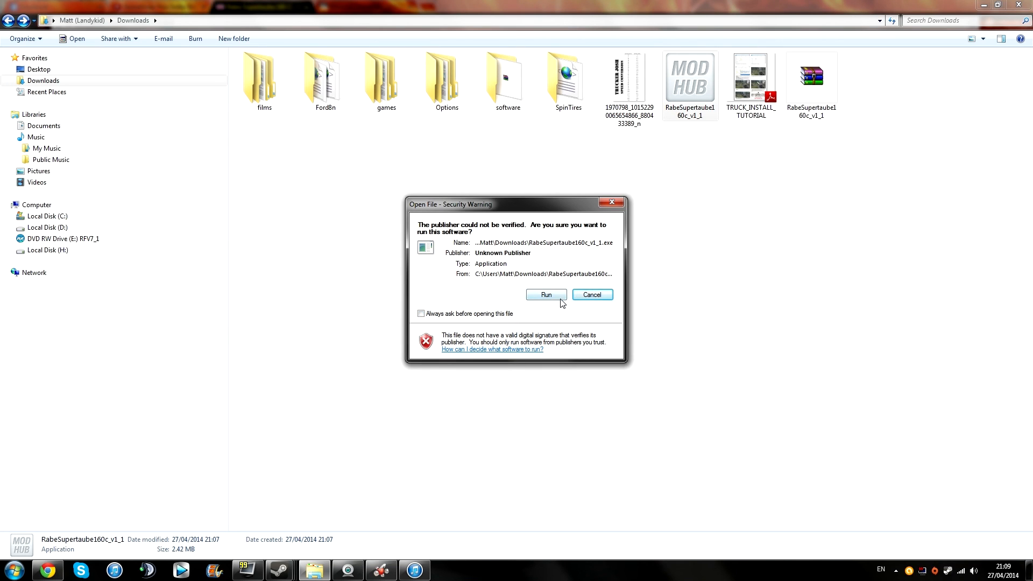
left_click(545, 294)
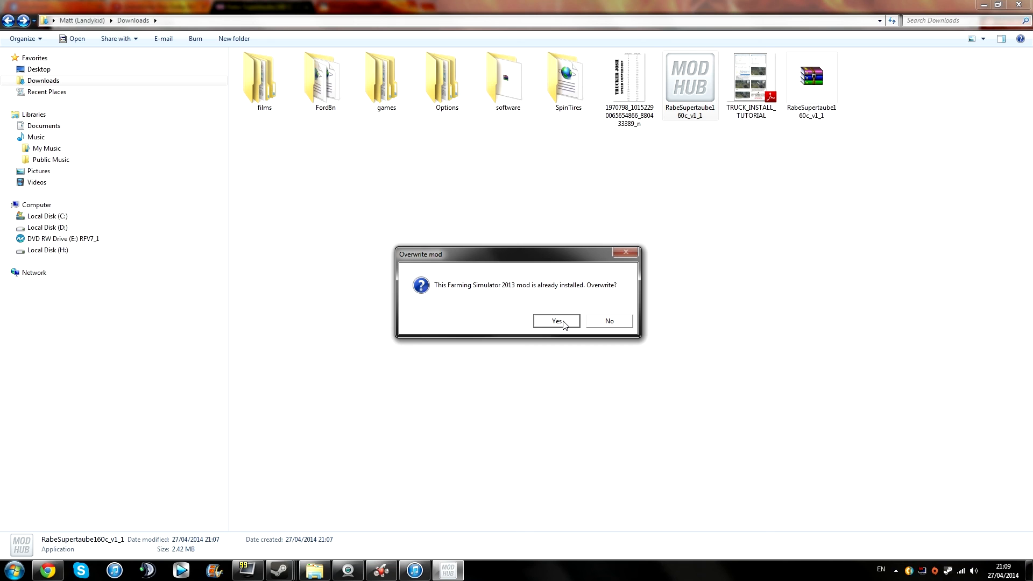
left_click(555, 321)
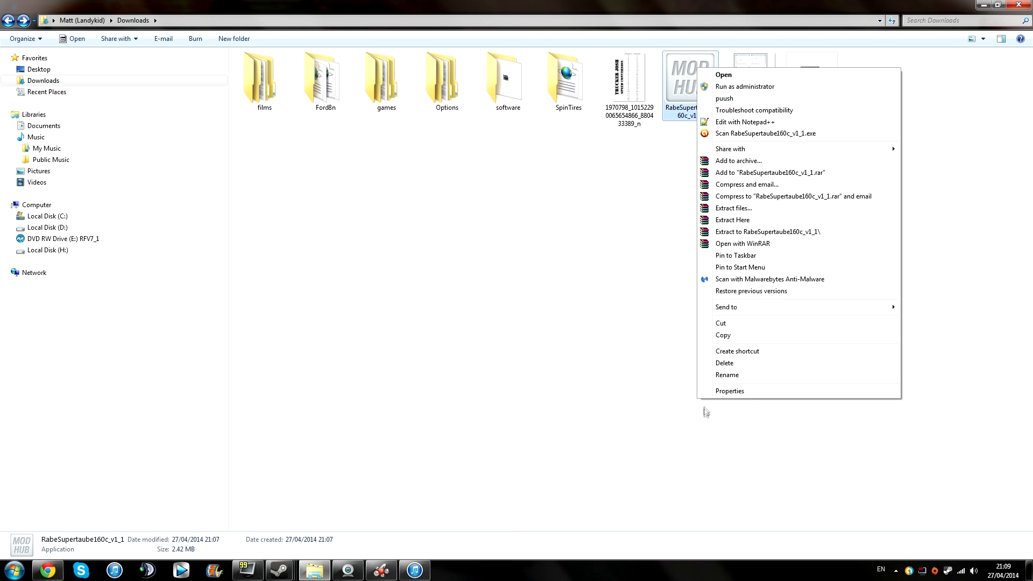
Step: Delete the installer exe, leaving the RabeSupertaube zip selected in Downloads
left_click(724, 363)
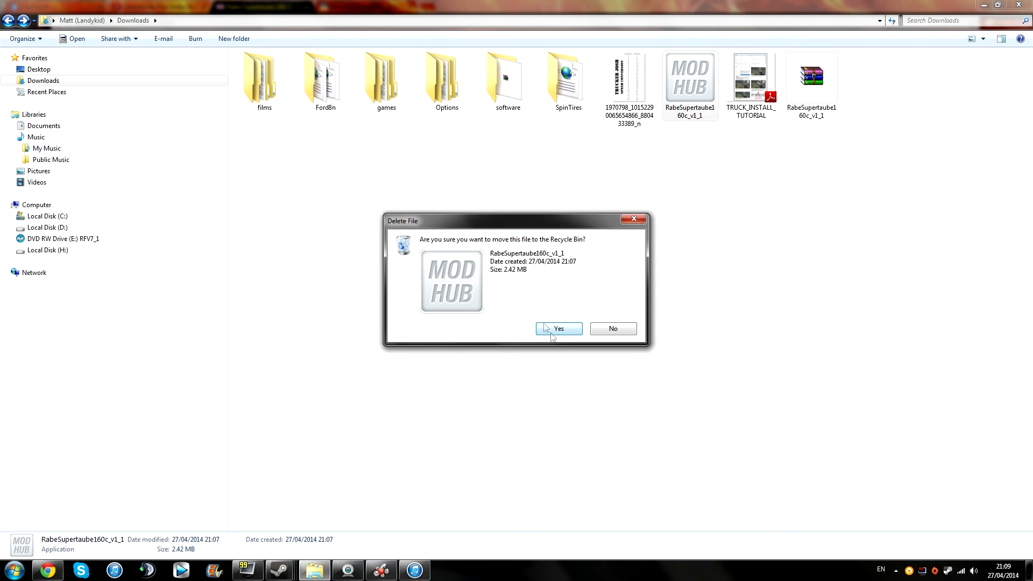
left_click(558, 329)
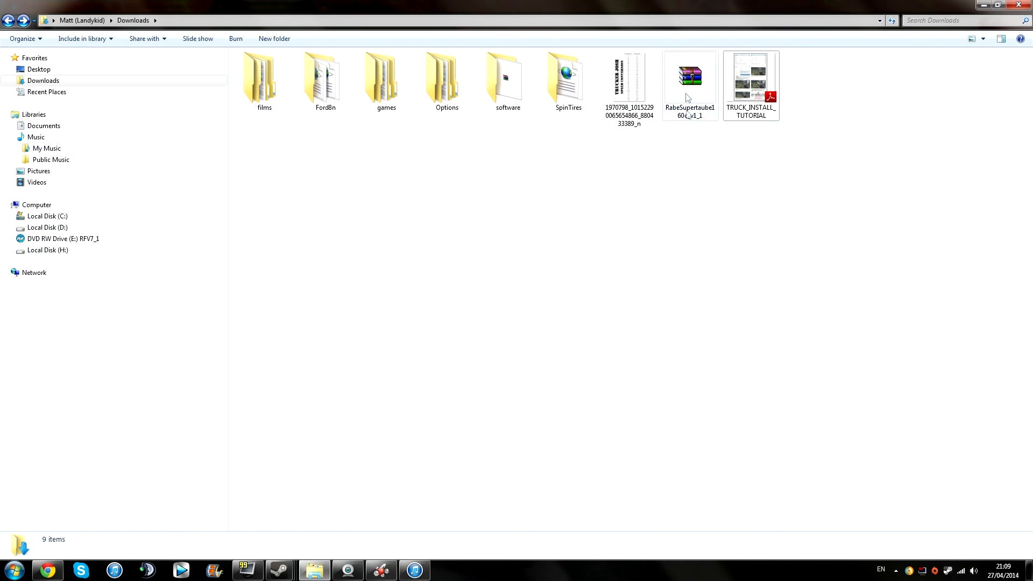
mouse_move(690, 75)
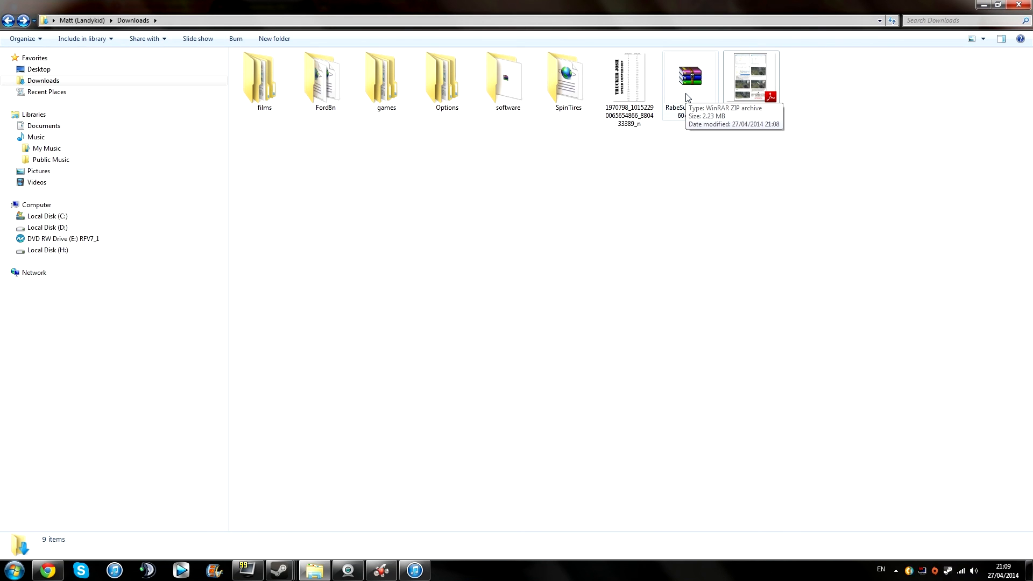
mouse_move(696, 97)
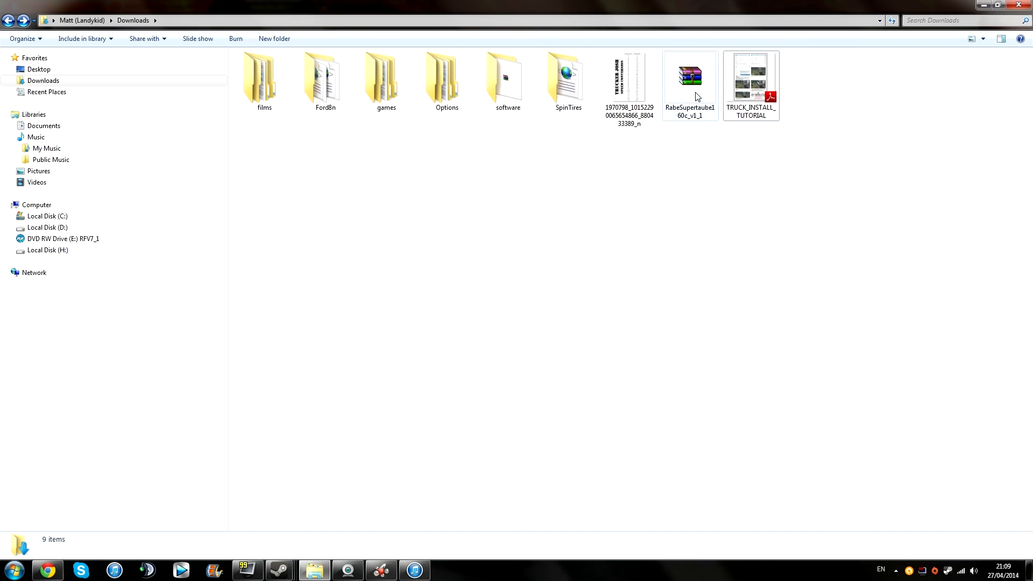
left_click(689, 75)
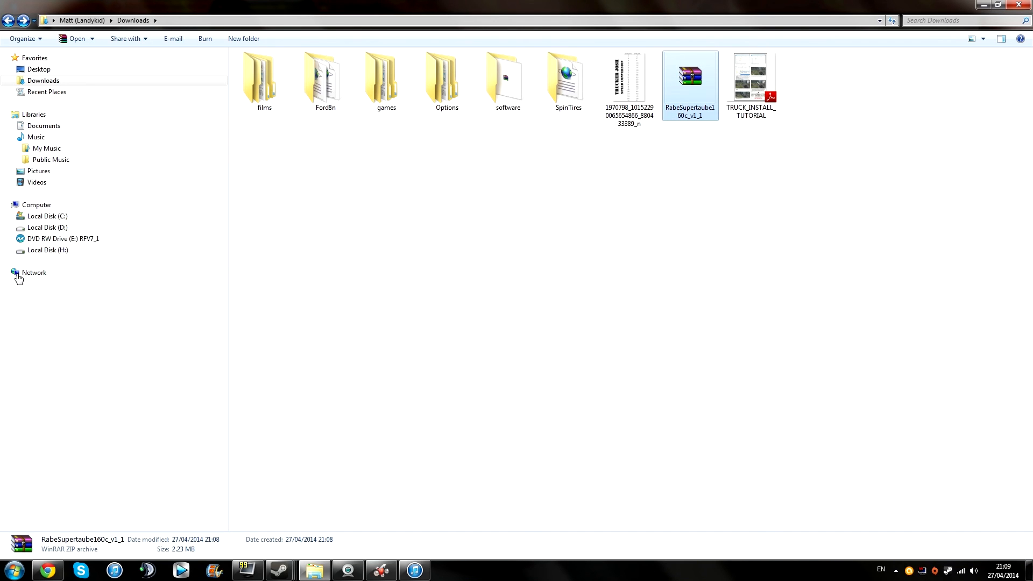
right_click(690, 73)
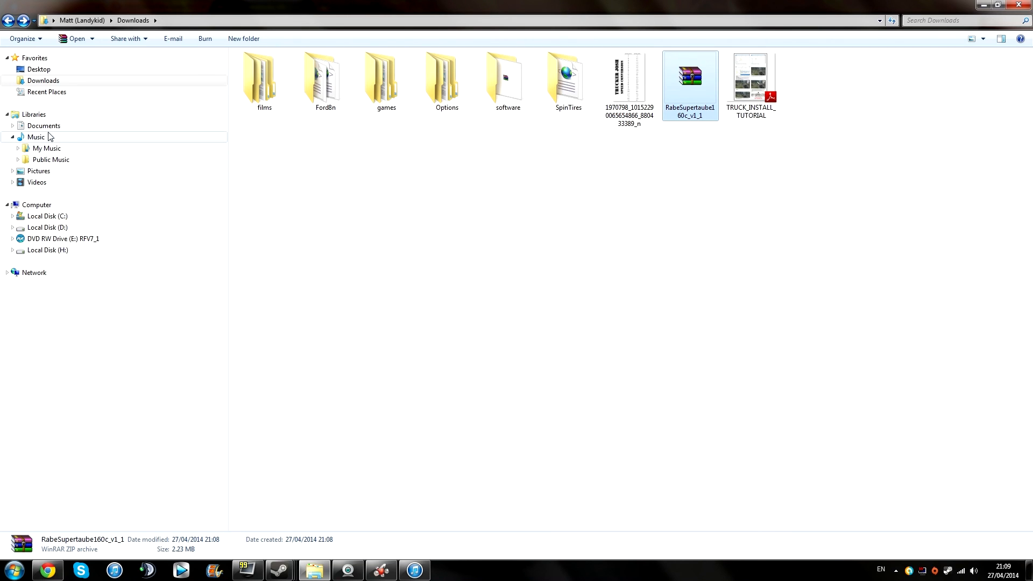
left_click(44, 126)
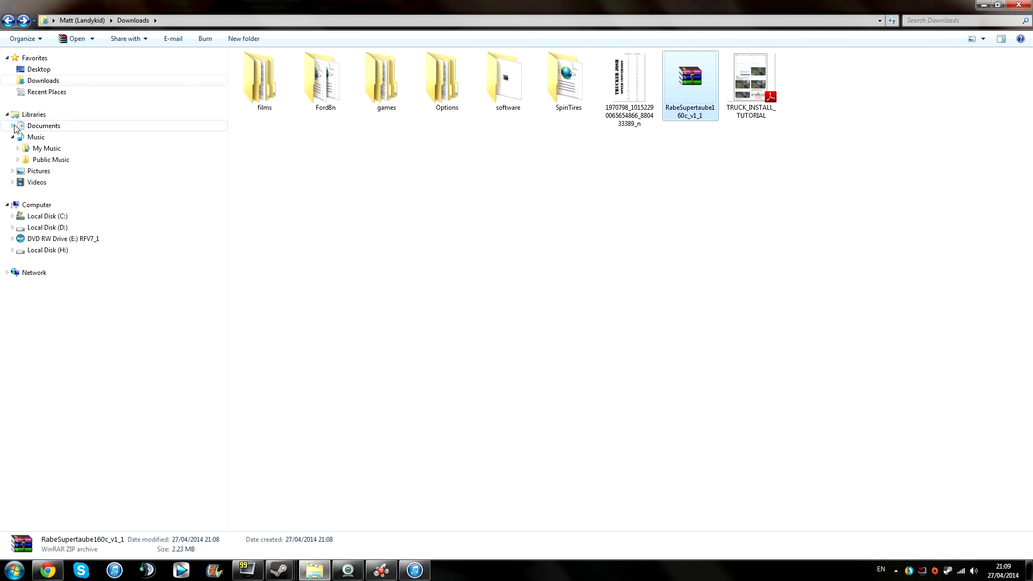
Step: Expand My Documents > my games > farmingsimulator2013 in the navigation pane
left_click(13, 126)
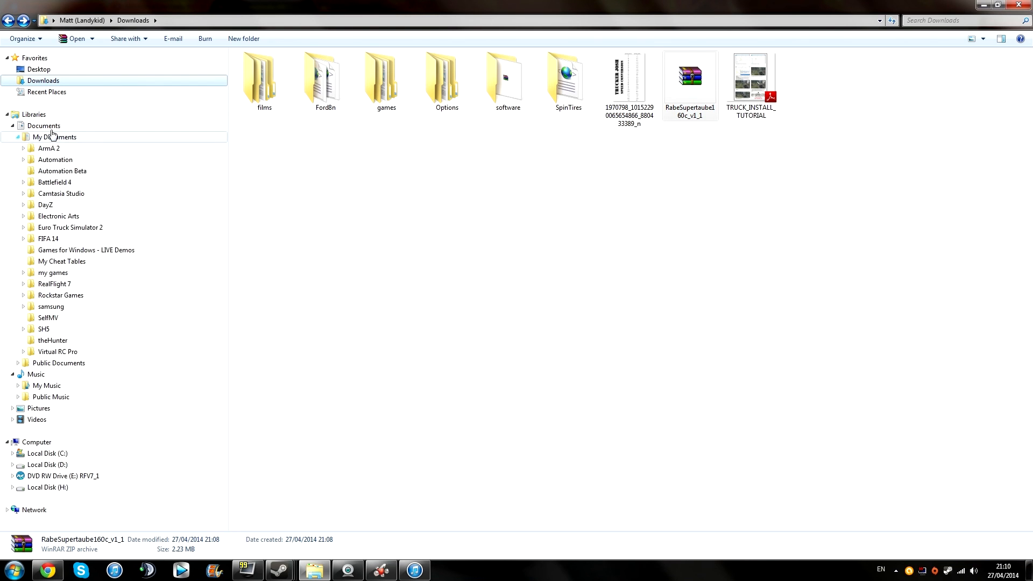
left_click(18, 272)
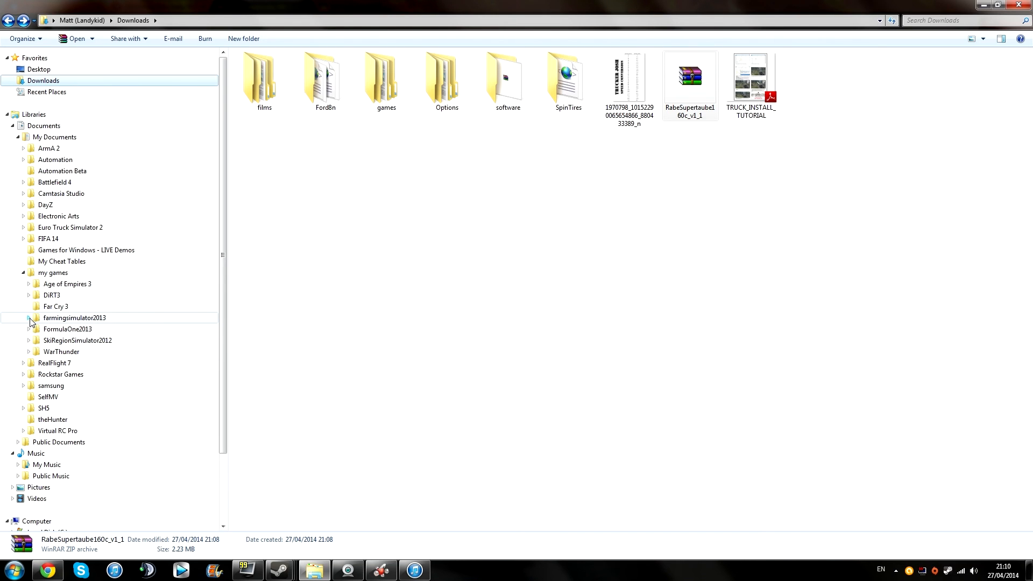
left_click(30, 318)
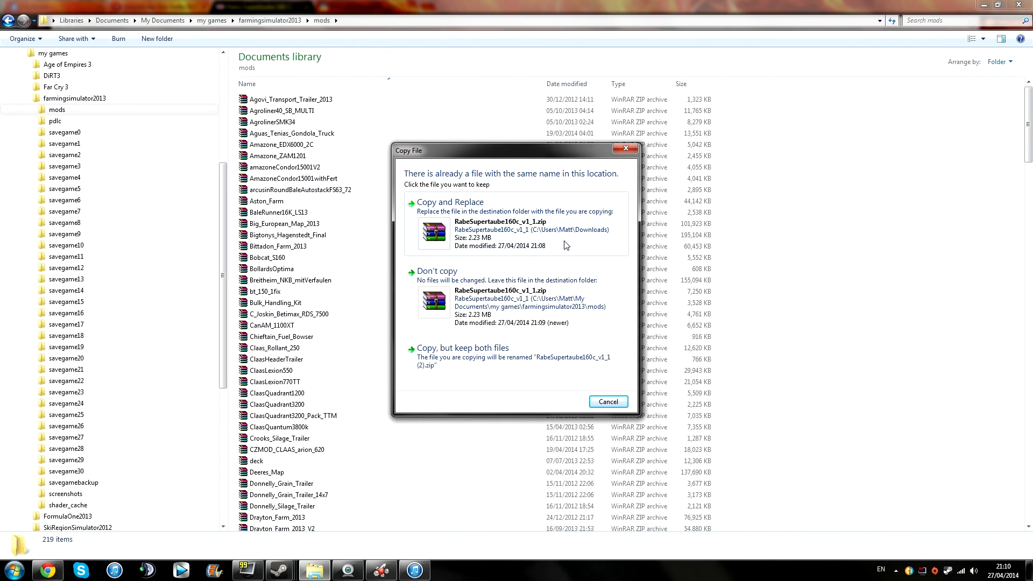
Step: Copy and Replace the existing zip, then scroll through the mods list
left_click(450, 201)
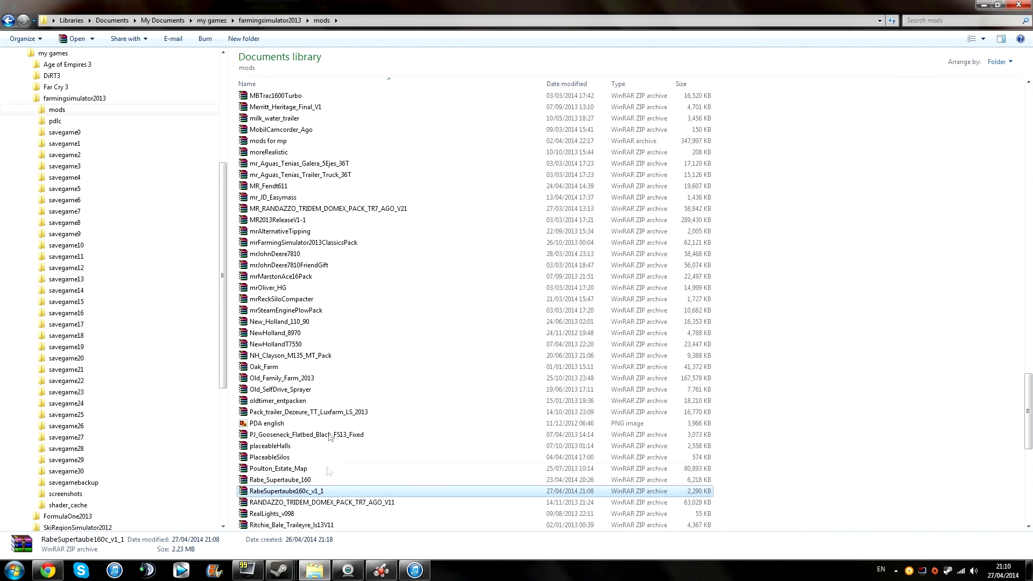
scroll("down", 3)
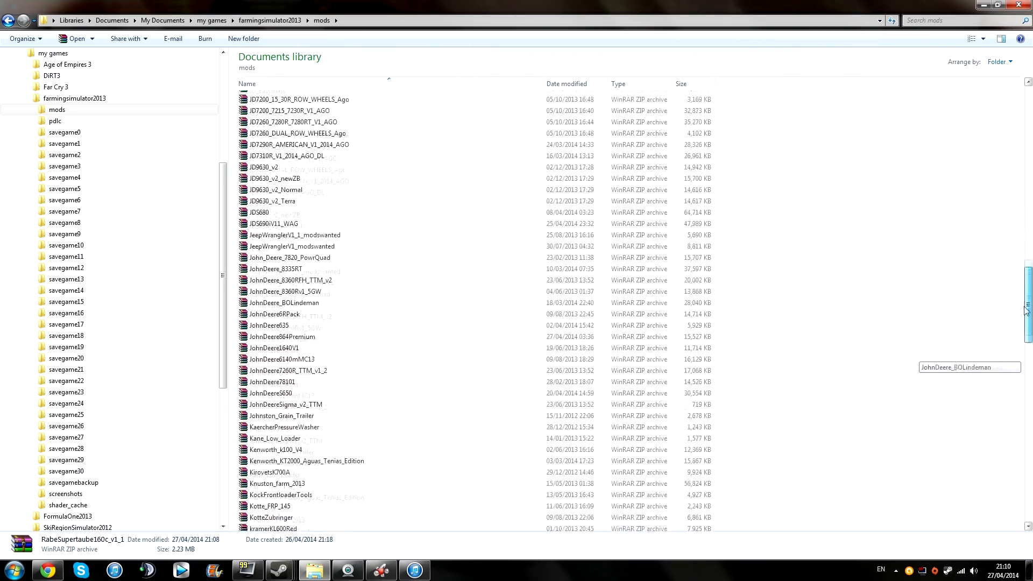
scroll("down", 3)
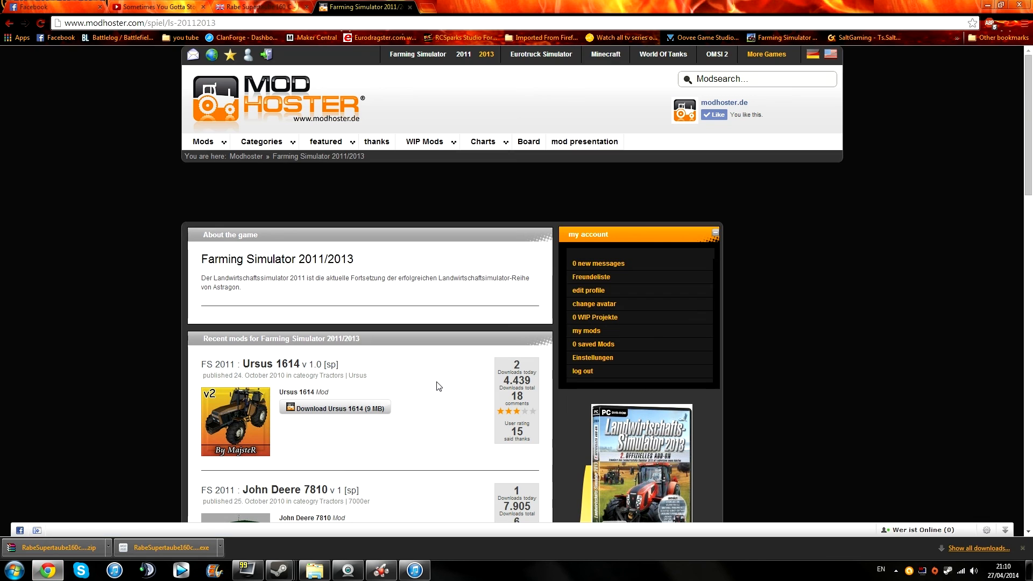
mouse_move(297, 154)
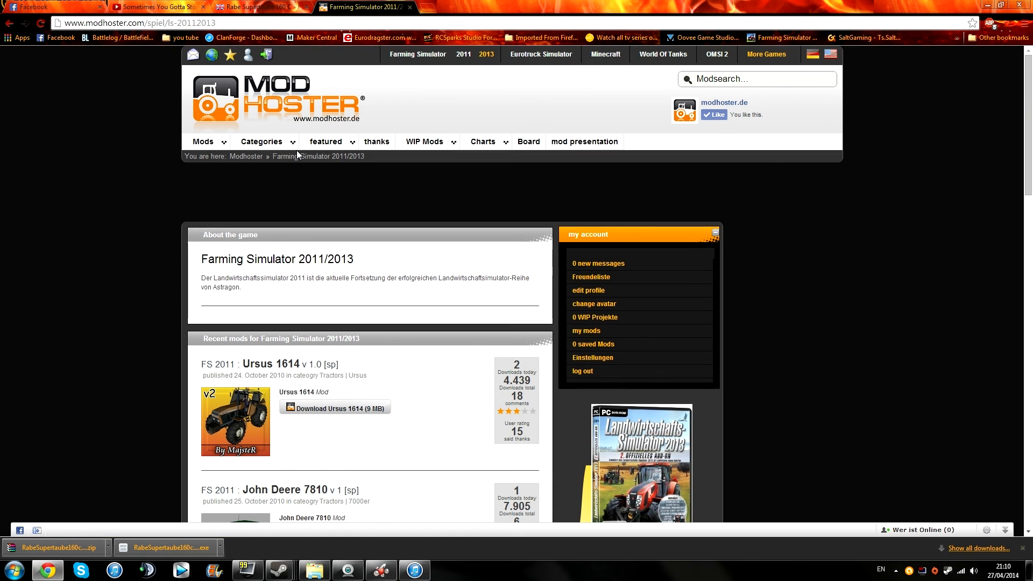
mouse_move(268, 147)
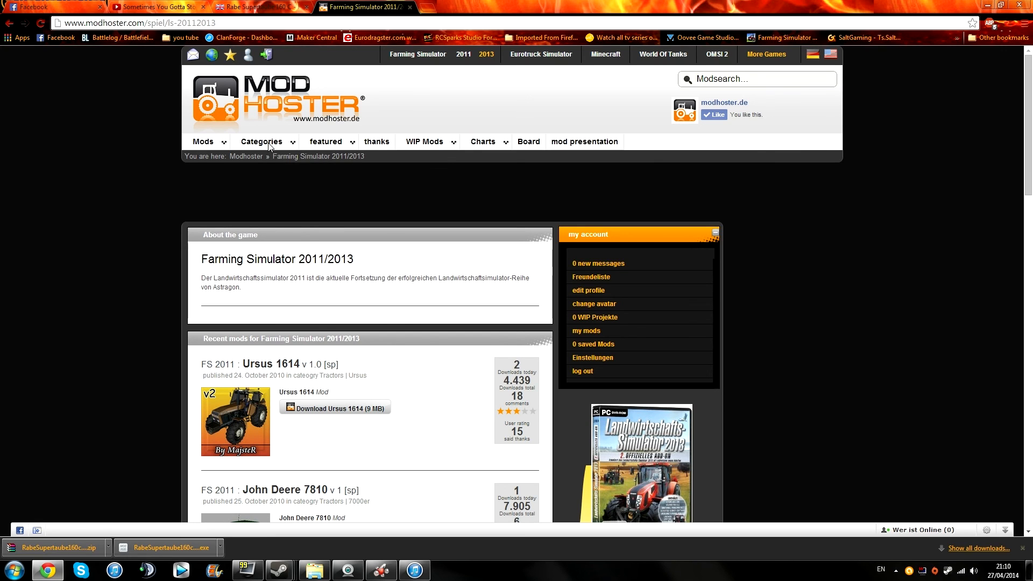
Step: Browse Modhoster's featured Tractors > John Deere category to its 7000er mods
left_click(261, 141)
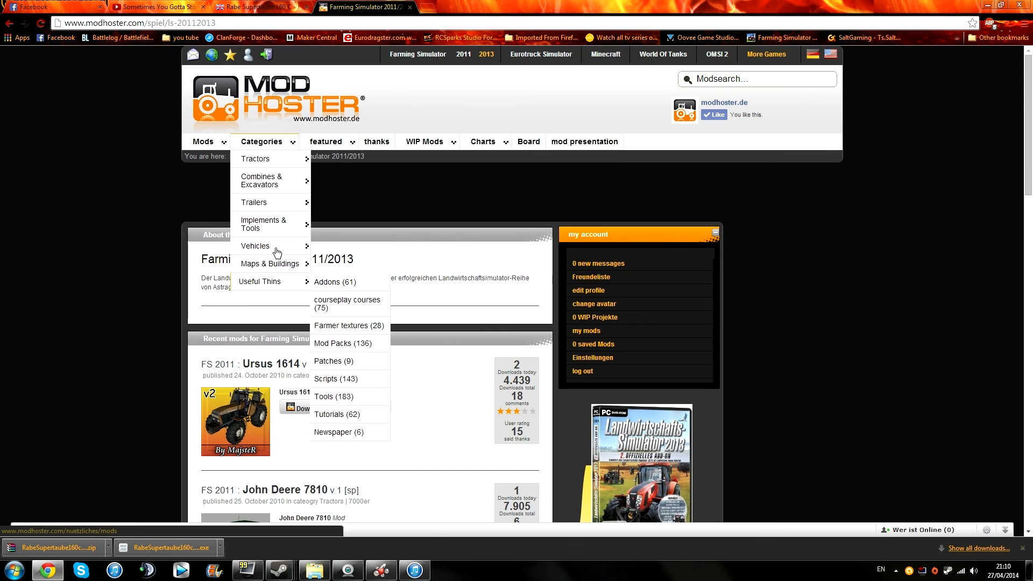
mouse_move(255, 159)
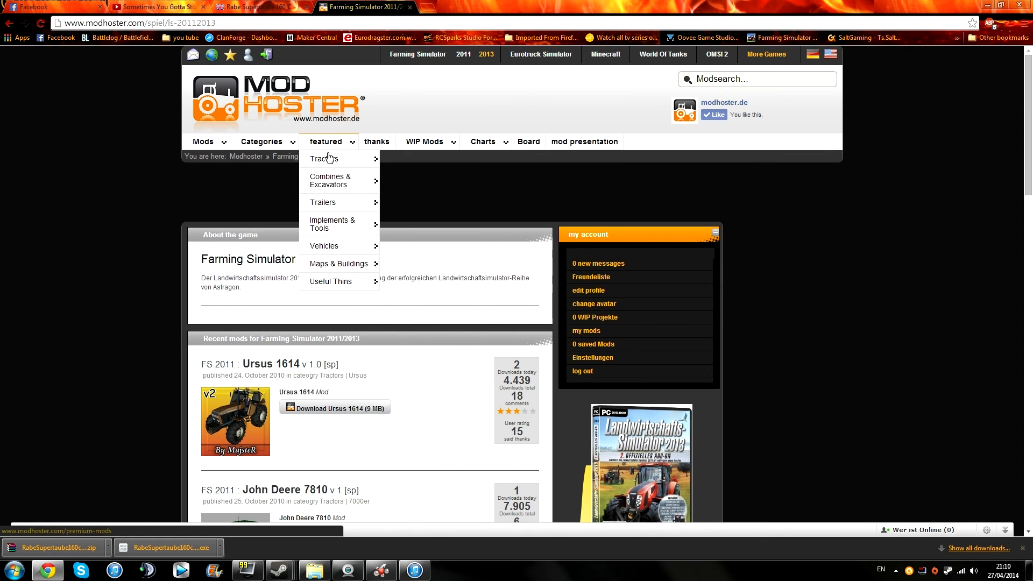
mouse_move(321, 202)
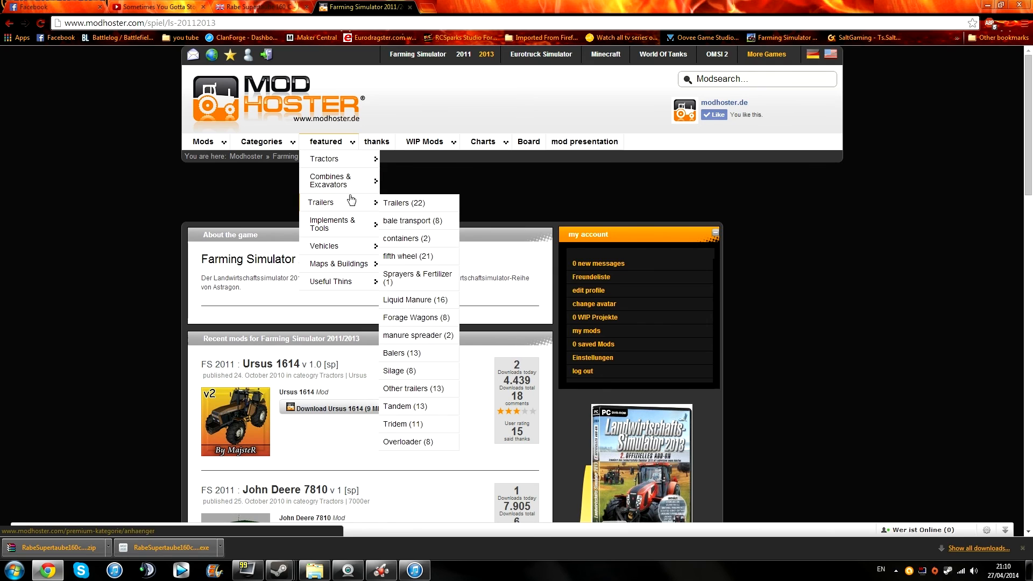
mouse_move(323, 246)
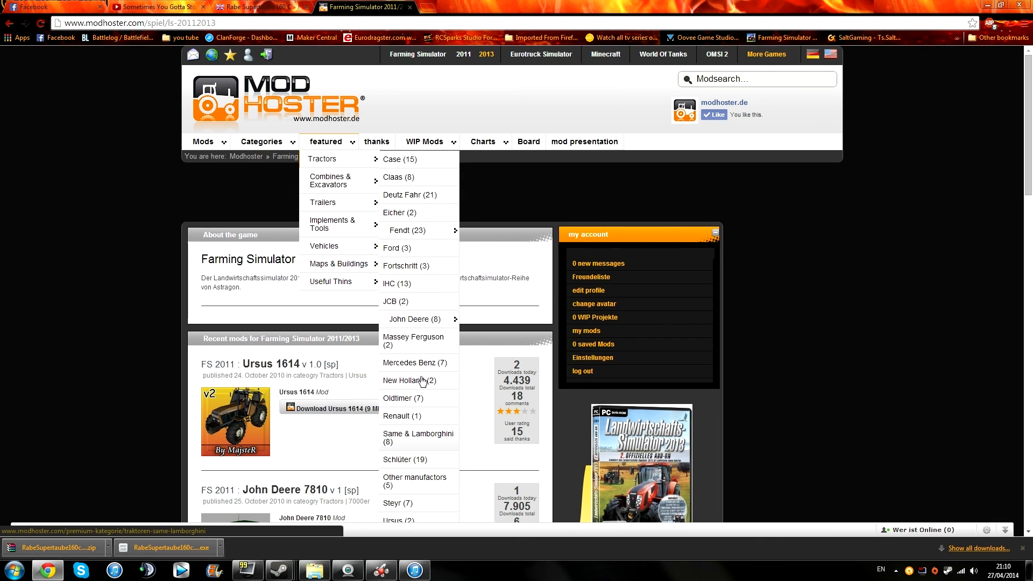
mouse_move(415, 319)
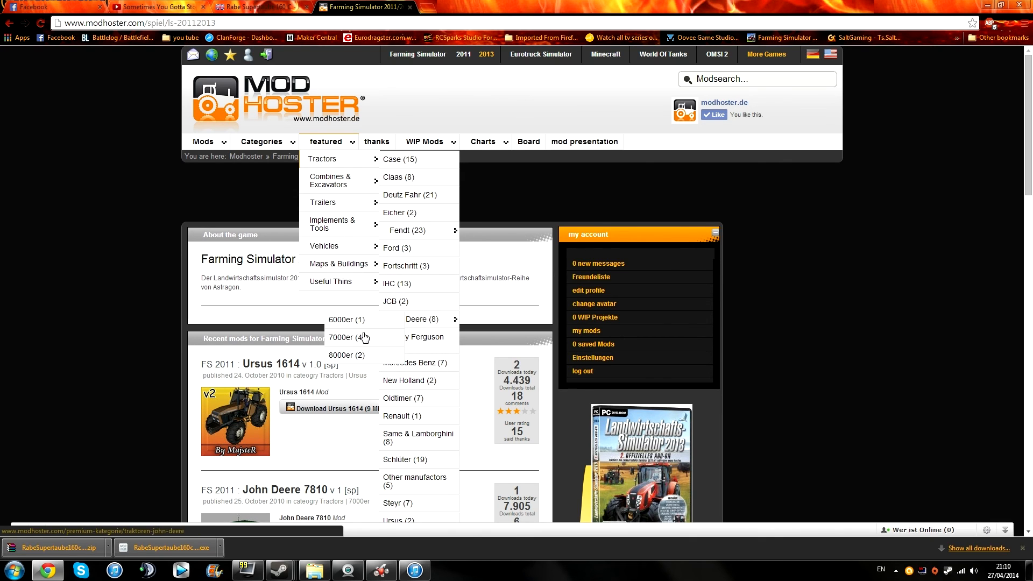
left_click(343, 338)
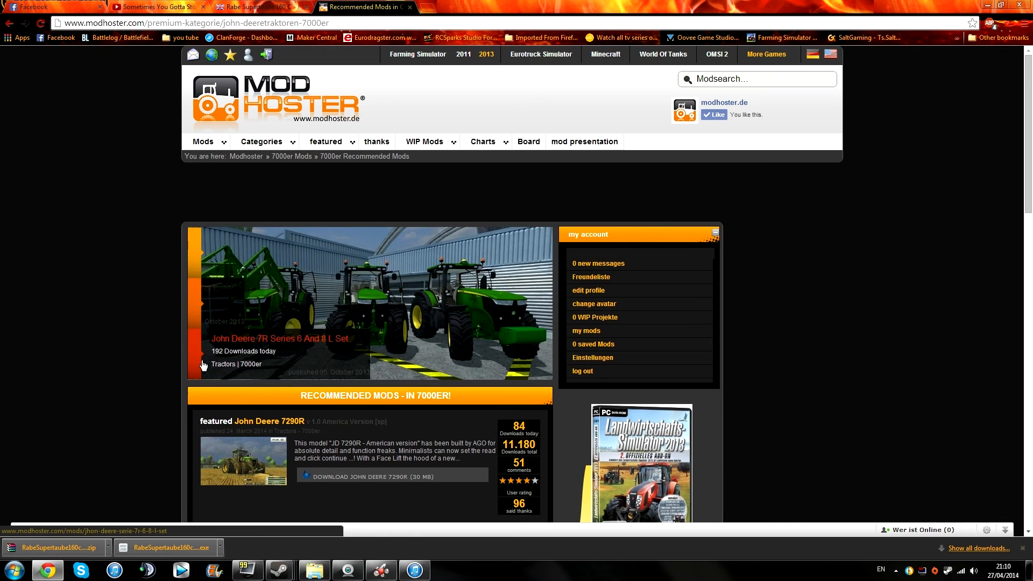
Step: Scroll the Recommended Mods list and pick John Deere 7R Series 9 Set L
left_click(196, 355)
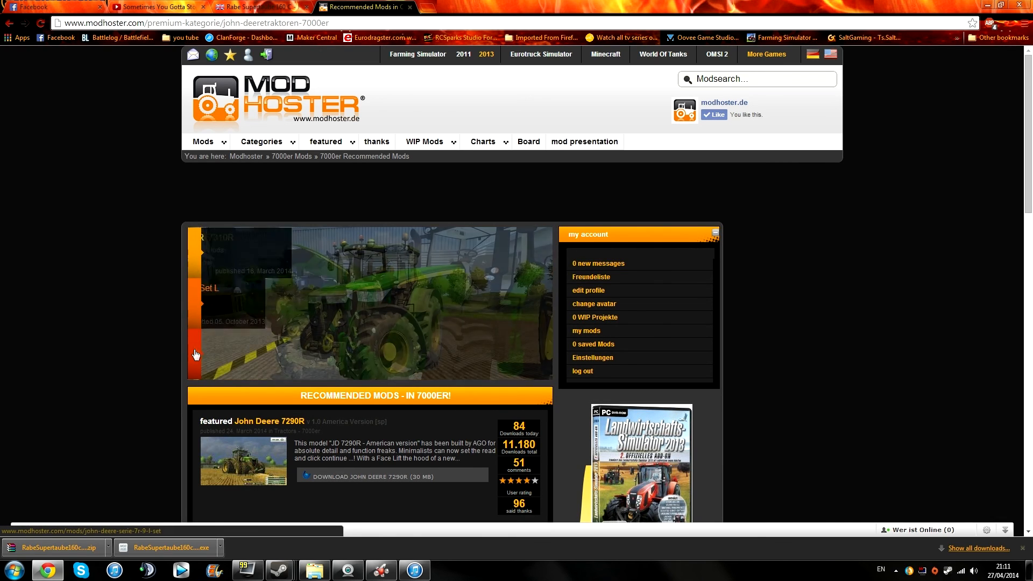
scroll("down", 3)
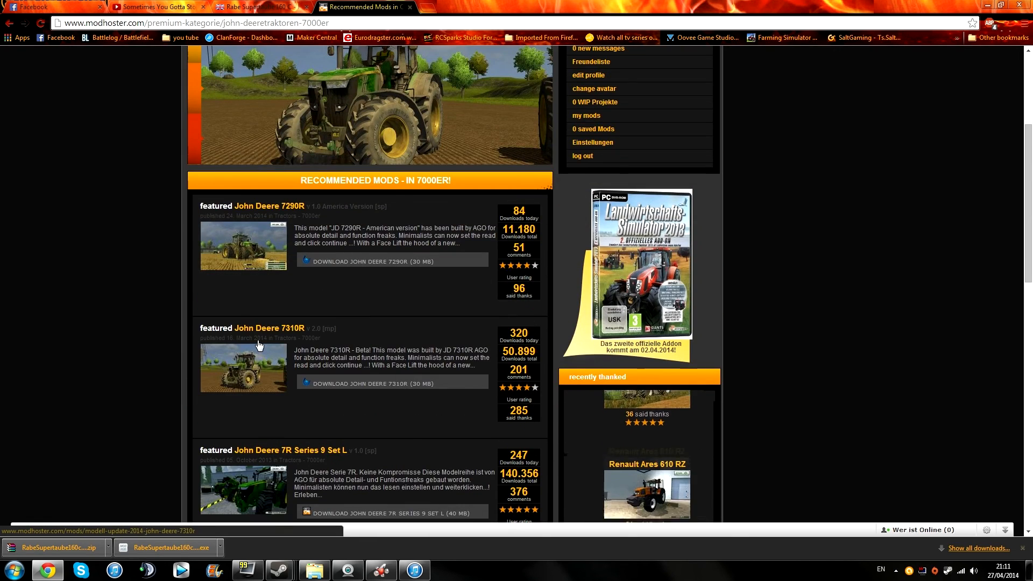
scroll("down", 3)
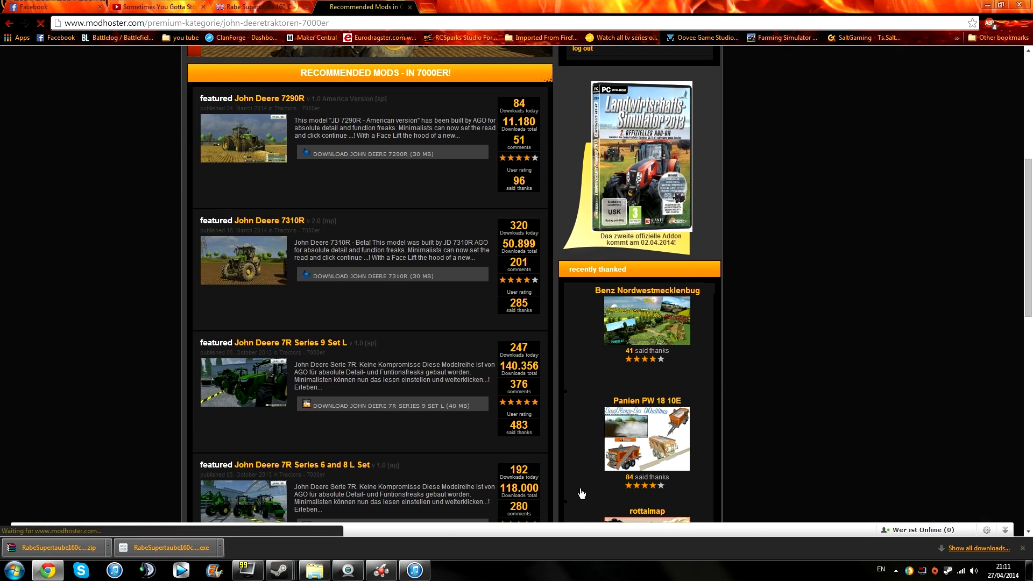
left_click(300, 342)
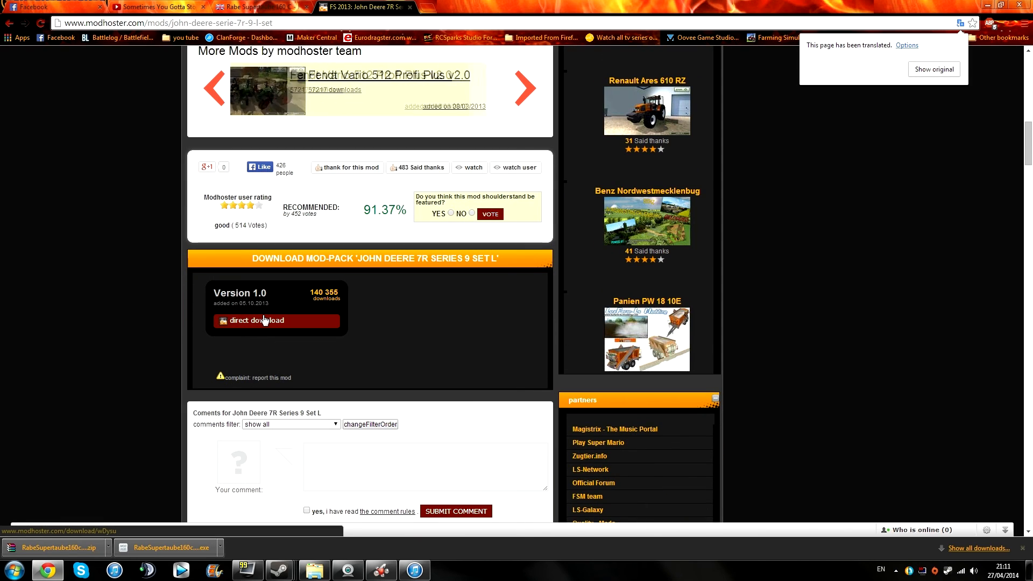
Step: Follow the Version 2.0 'Download Link (30 MB)' to uploaded.net's JD7310 rar page
left_click(524, 87)
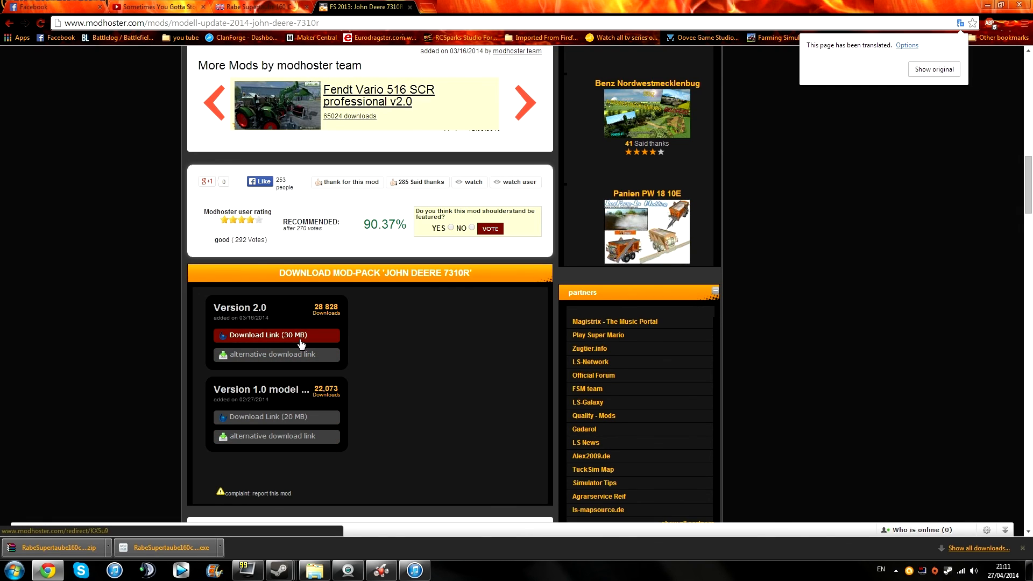
left_click(262, 334)
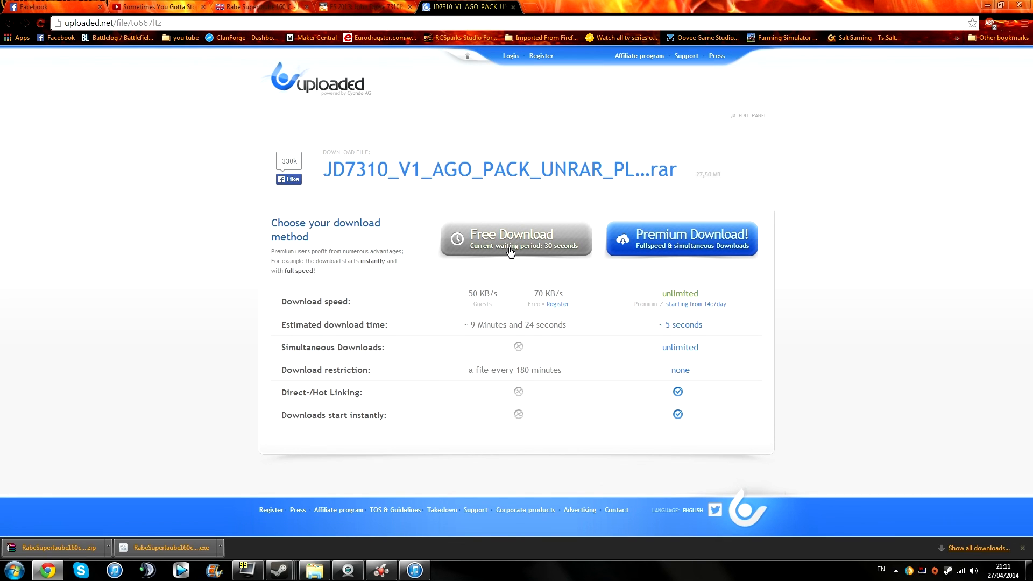
mouse_move(532, 252)
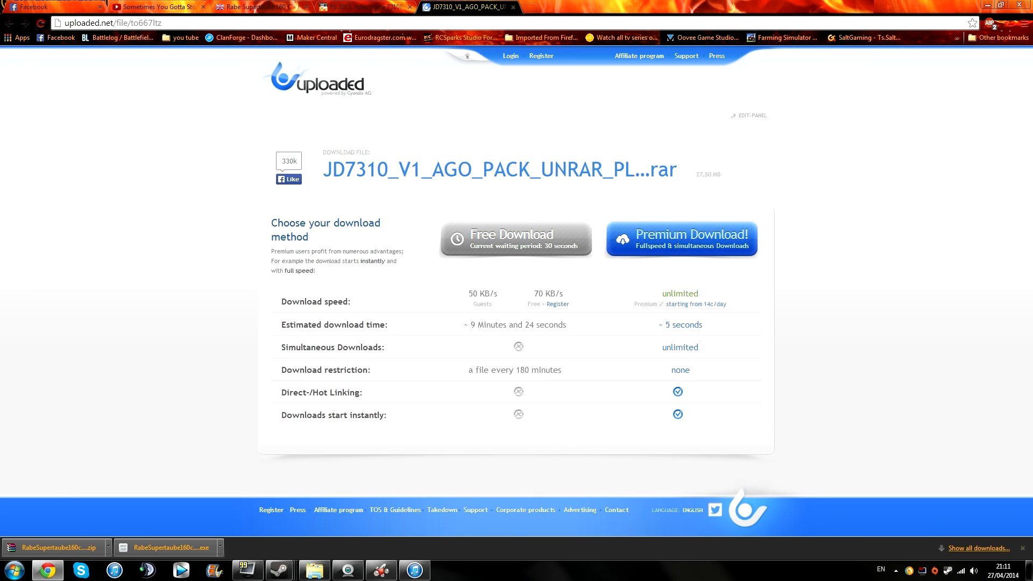
mouse_move(588, 104)
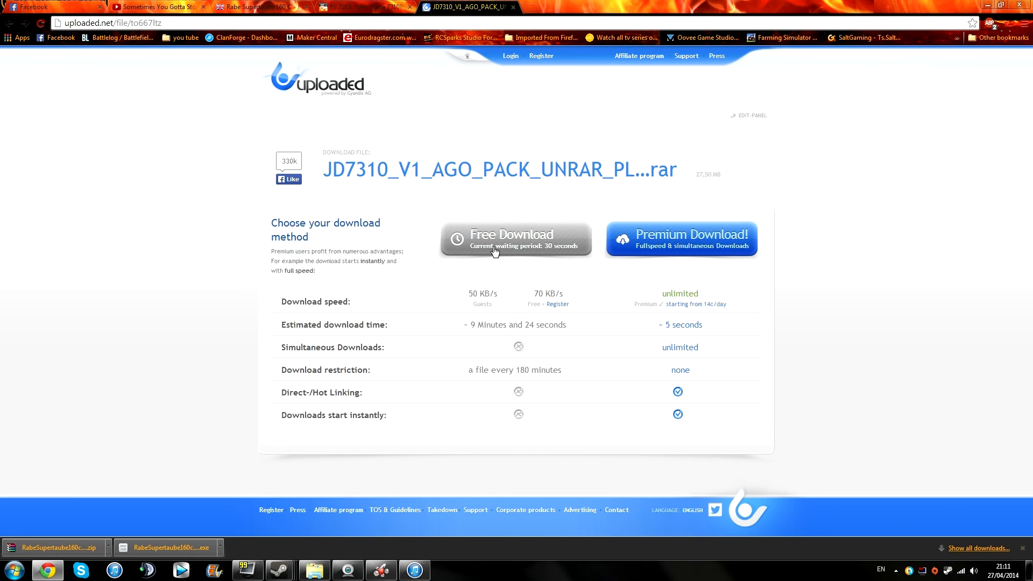
Step: Choose Free Download for the JD7310 rar and wait out the 30-second countdown
left_click(515, 238)
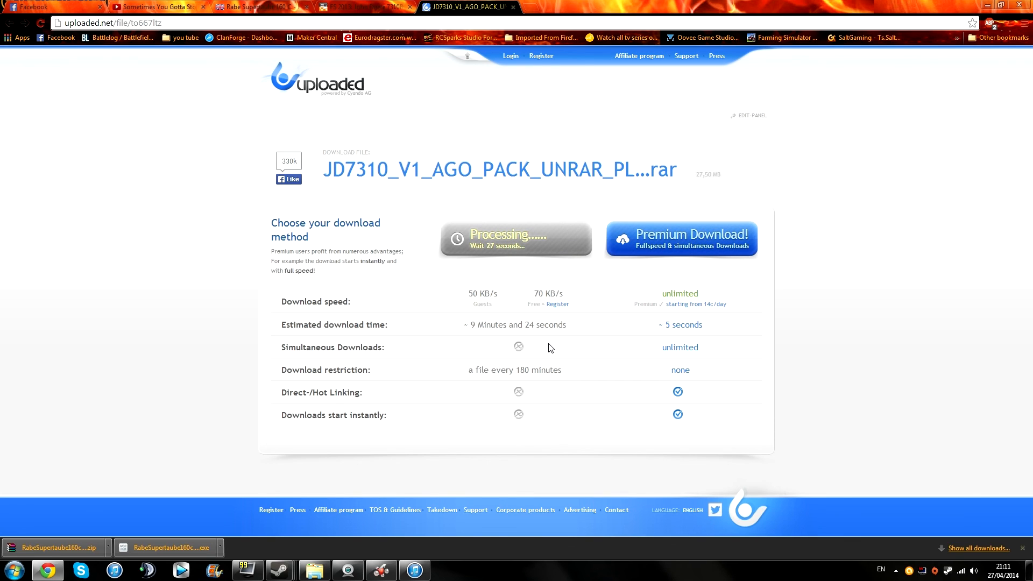
mouse_move(546, 355)
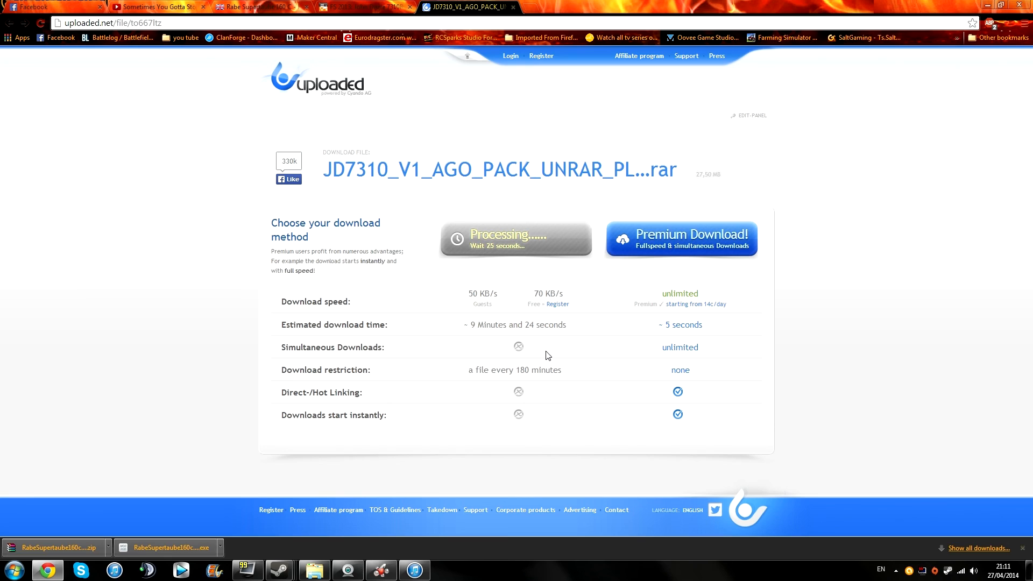
mouse_move(546, 169)
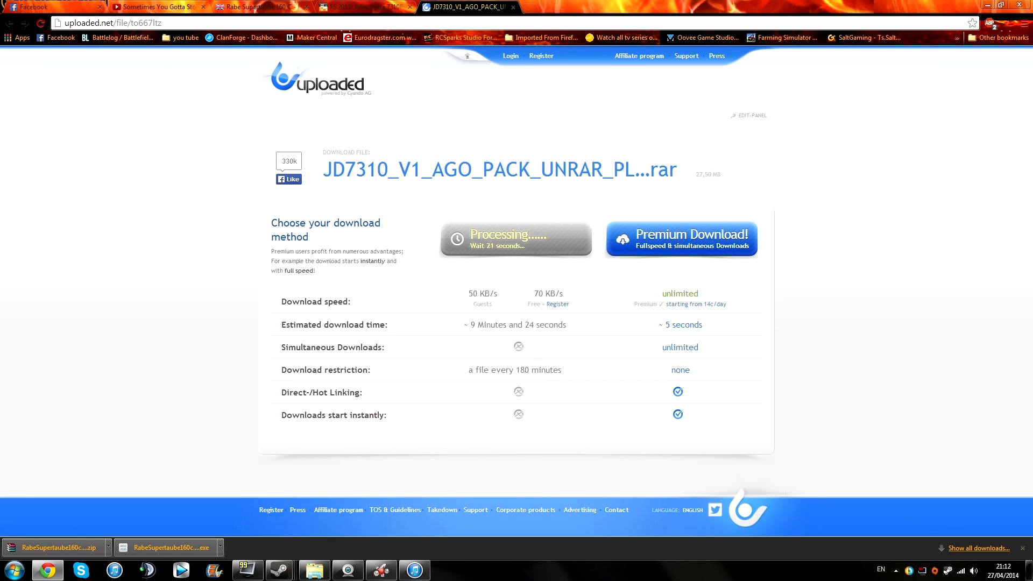
mouse_move(492, 320)
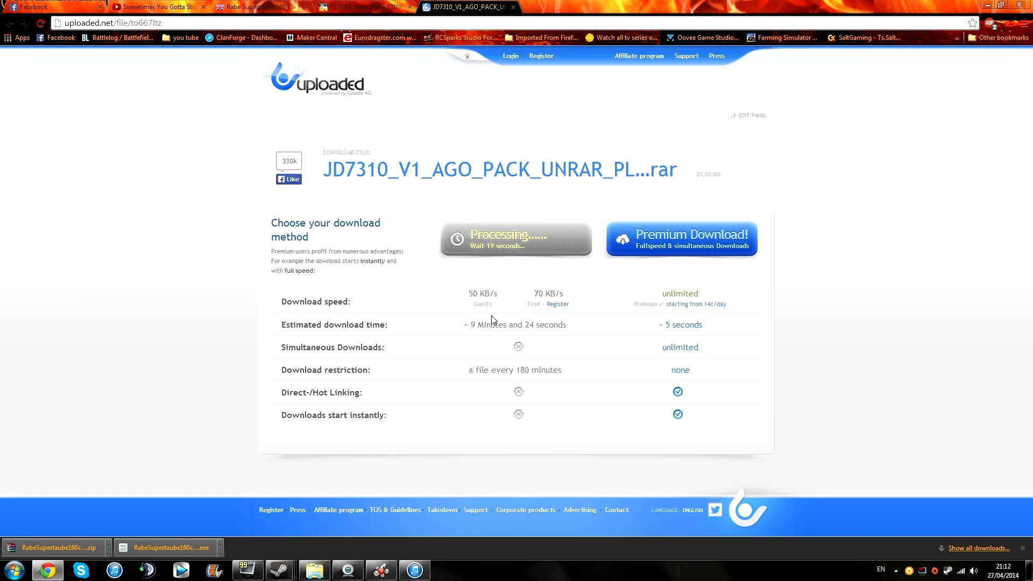
mouse_move(487, 150)
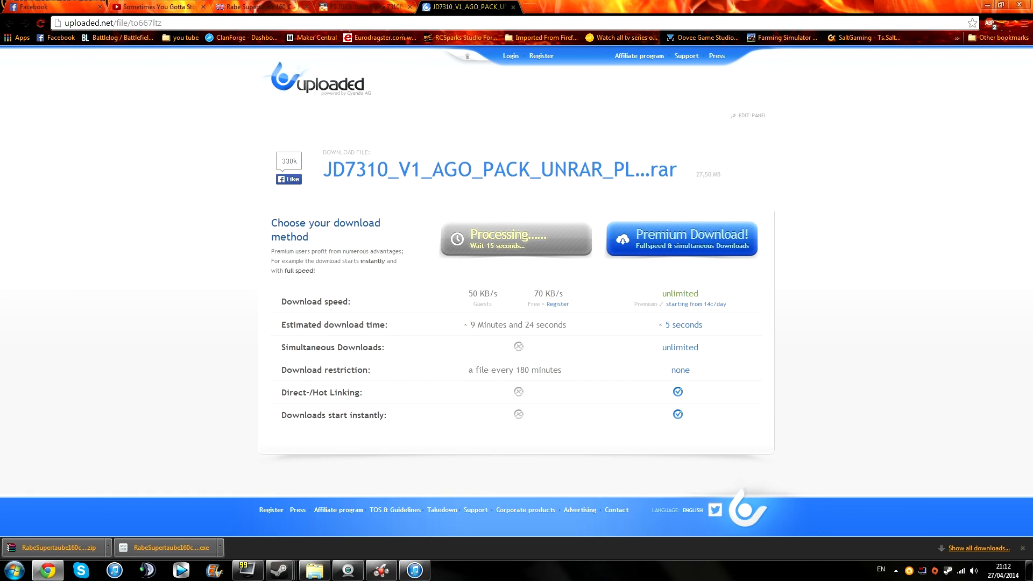
mouse_move(352, 341)
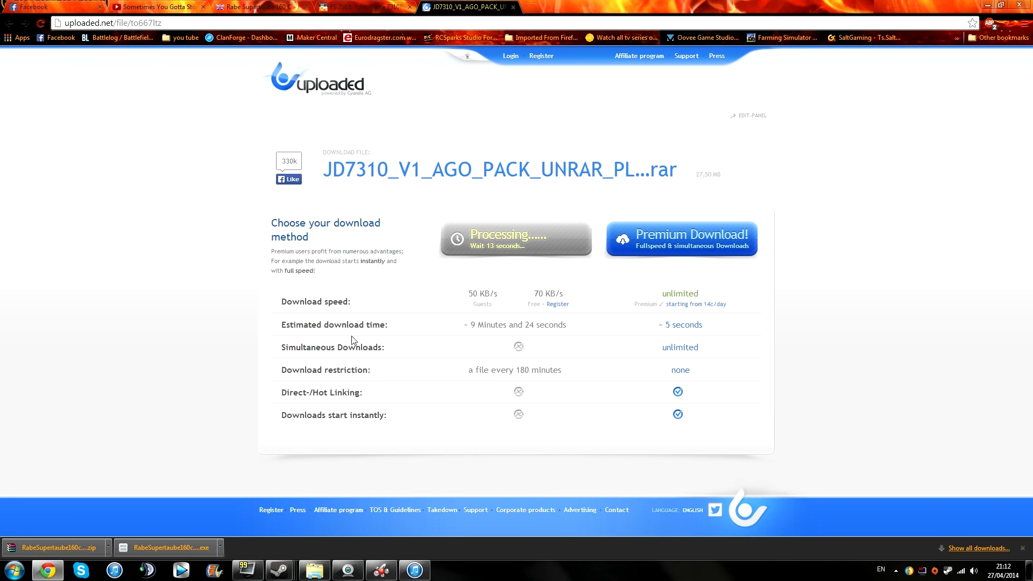
mouse_move(438, 305)
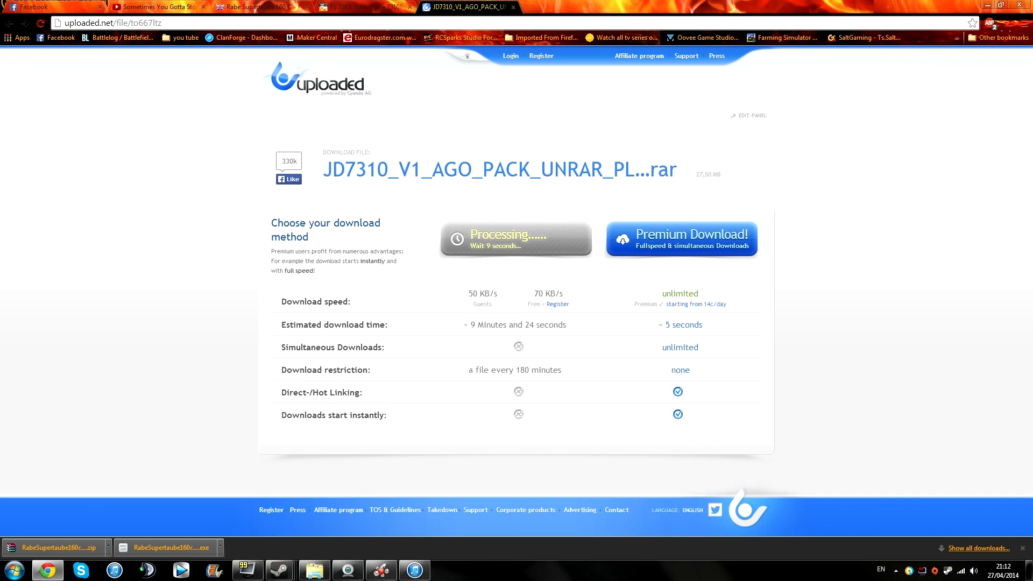
mouse_move(507, 303)
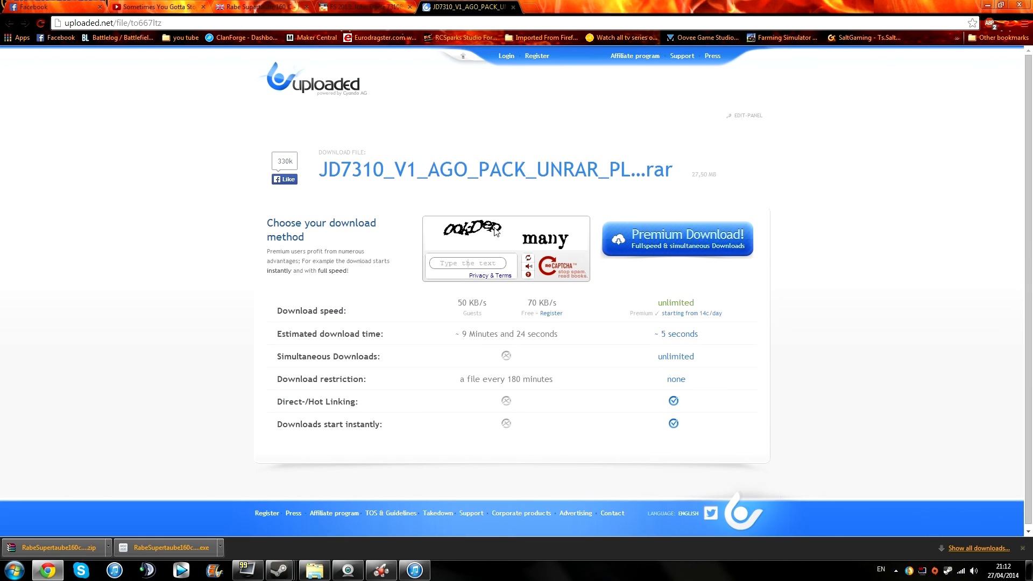
mouse_move(571, 242)
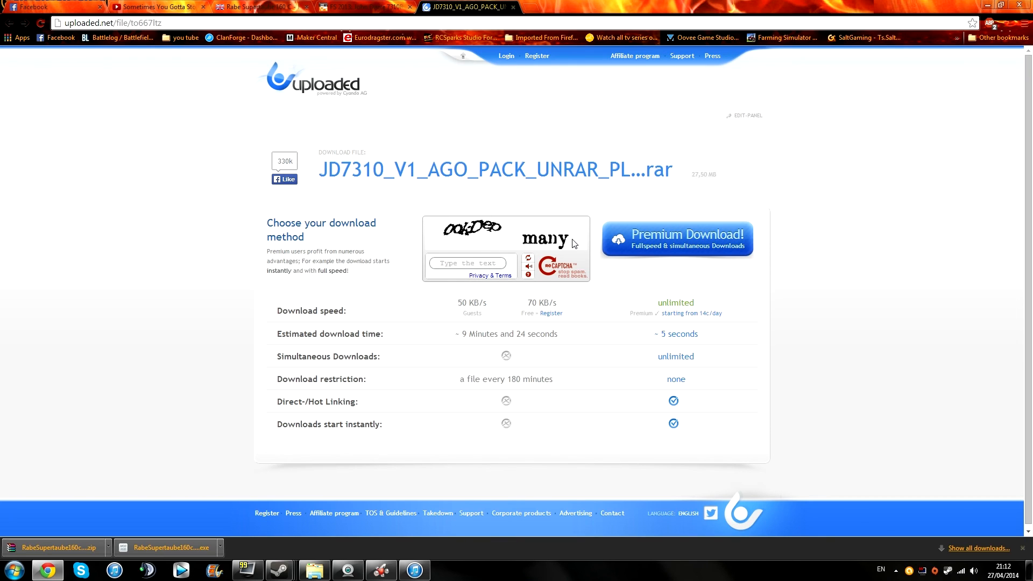
mouse_move(407, 272)
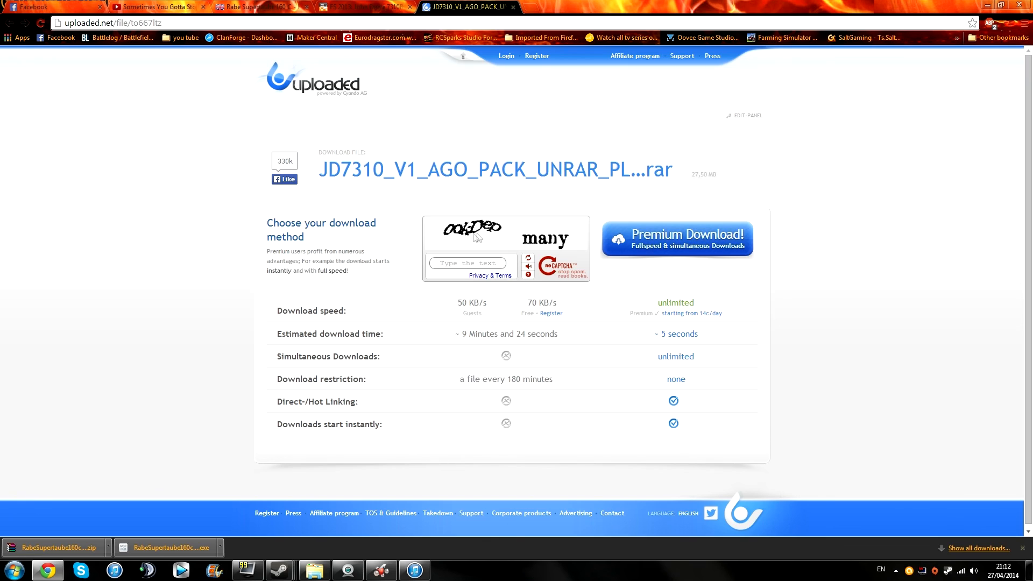
Step: Refresh the reCAPTCHA image, then return to FS-UK's Rabe Supertaube 160 C tab
left_click(517, 256)
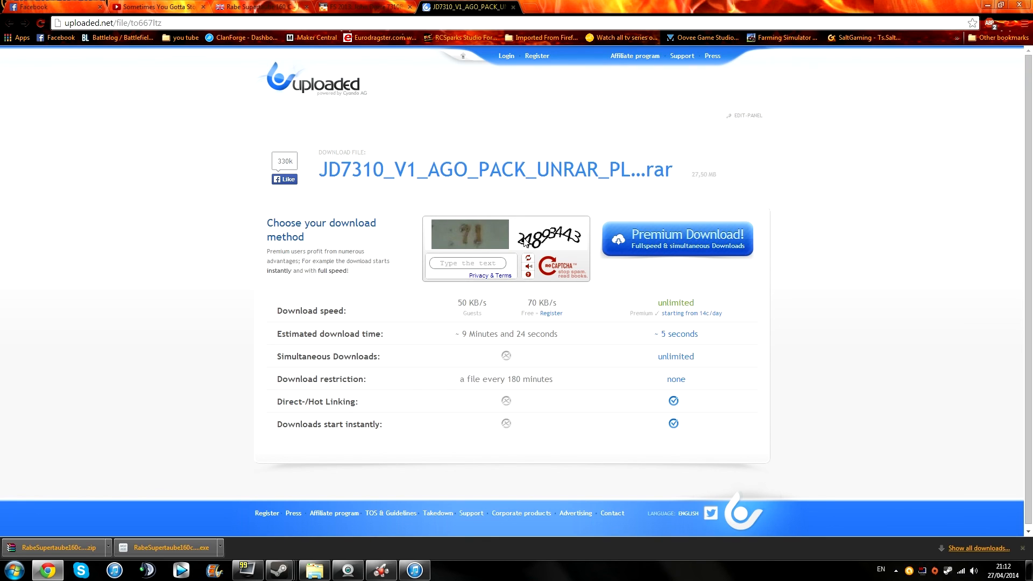
mouse_move(586, 310)
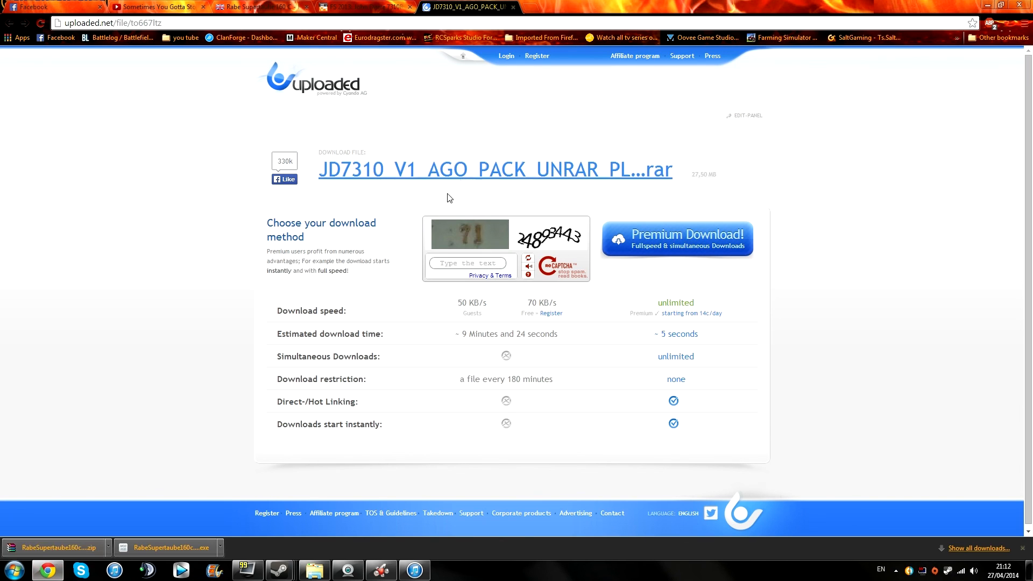
mouse_move(651, 178)
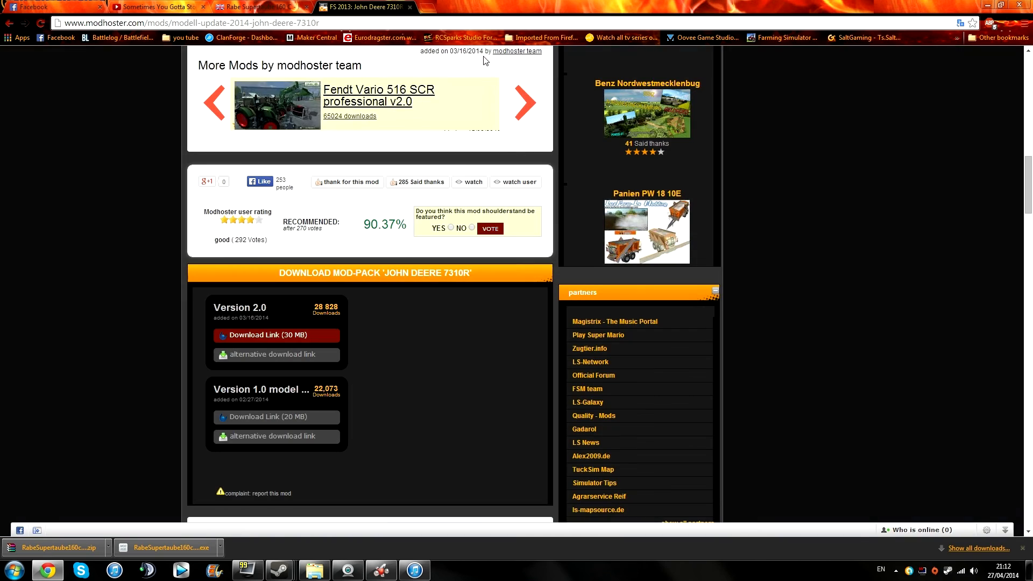
scroll("up", 3)
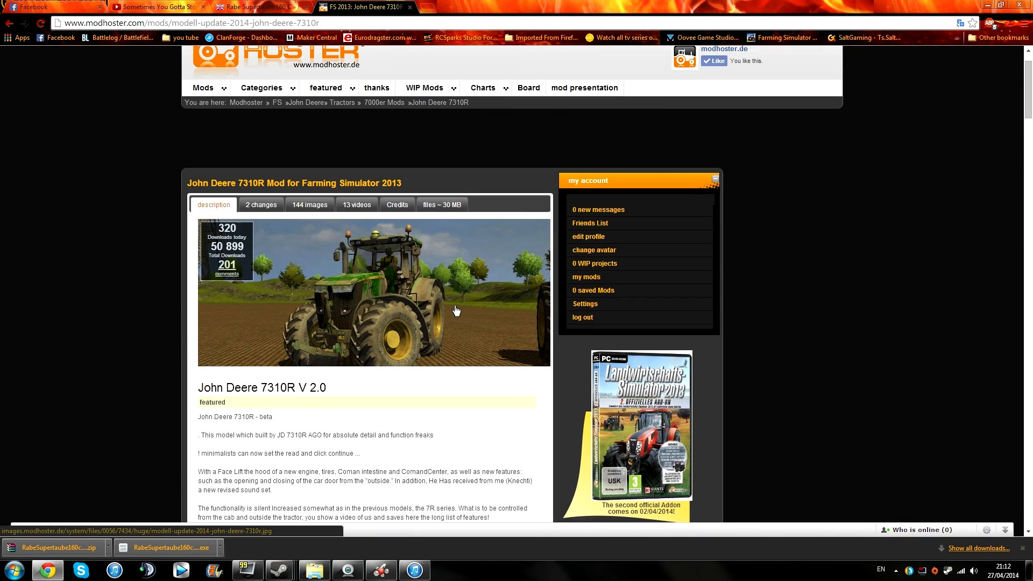
left_click(259, 7)
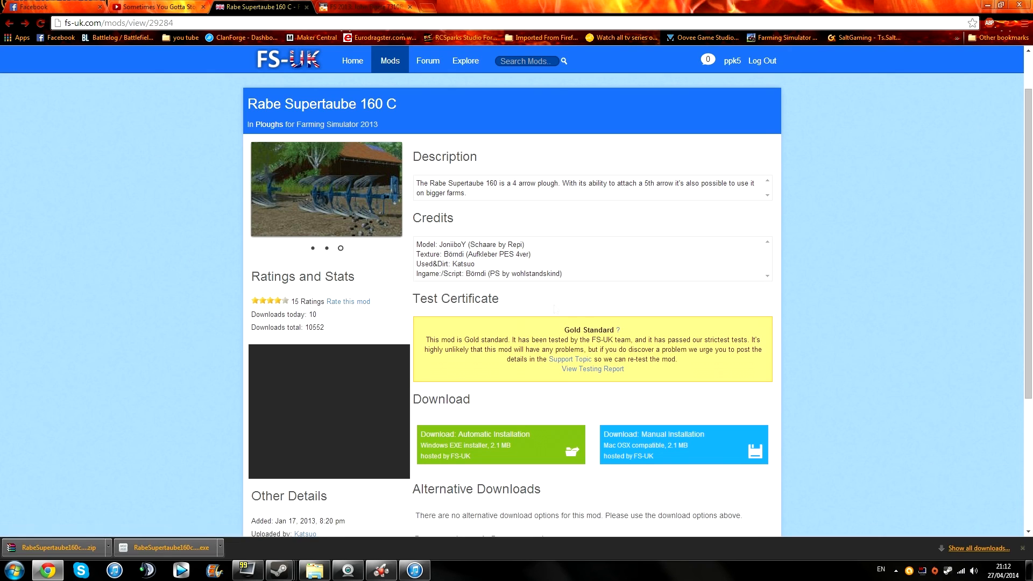
mouse_move(397, 510)
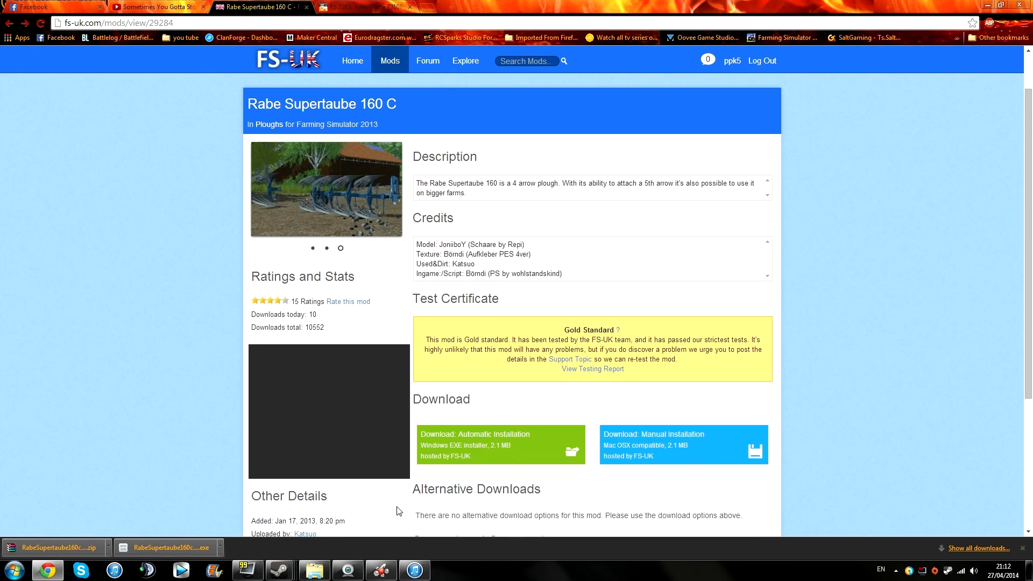
left_click(381, 569)
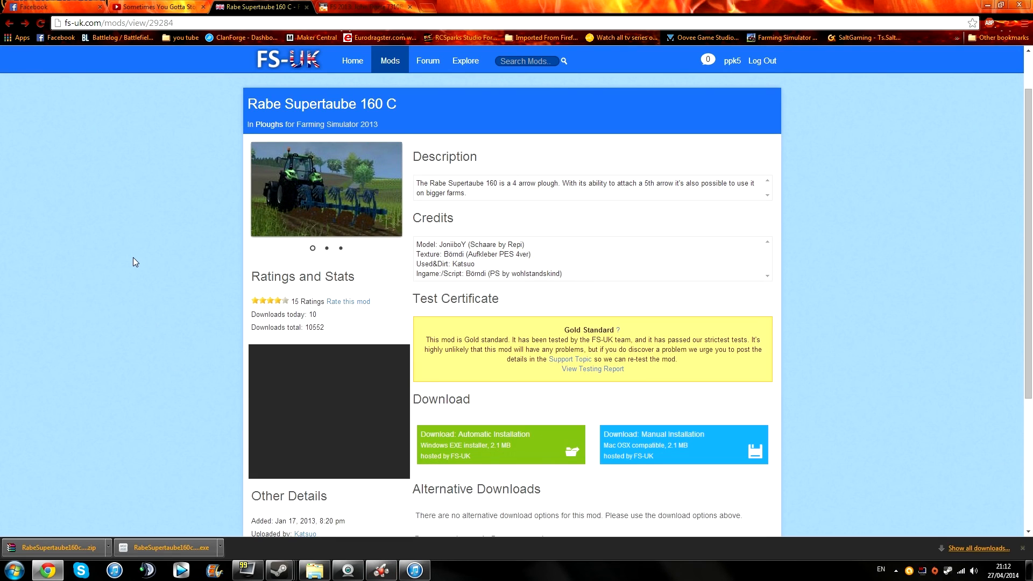
mouse_move(384, 53)
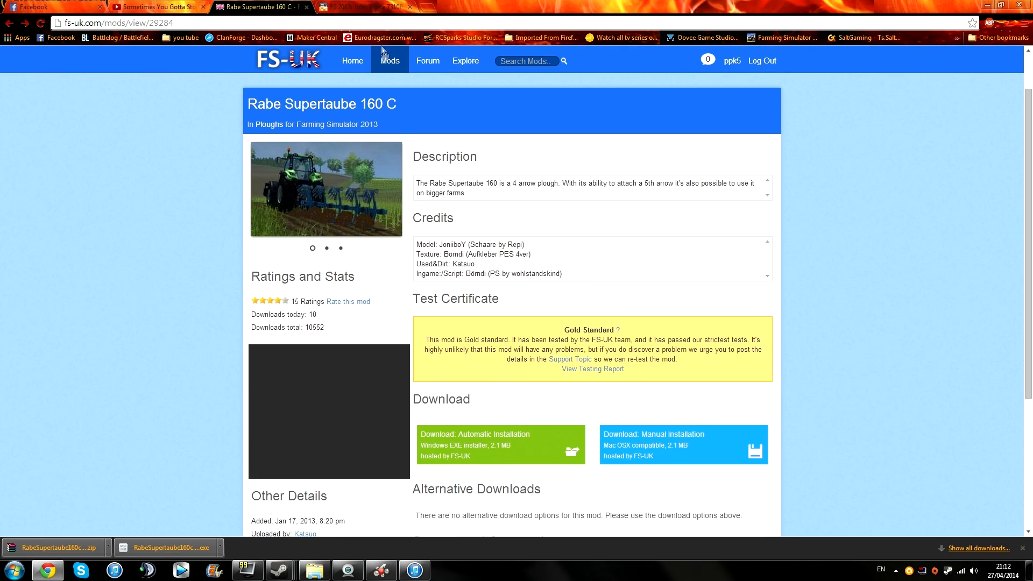
mouse_move(498, 220)
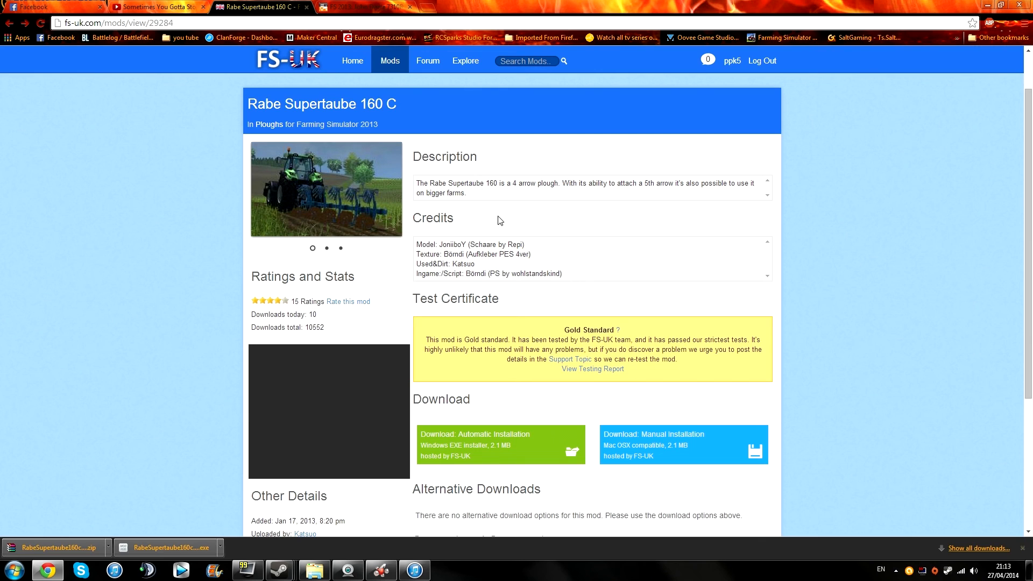
scroll("down", 3)
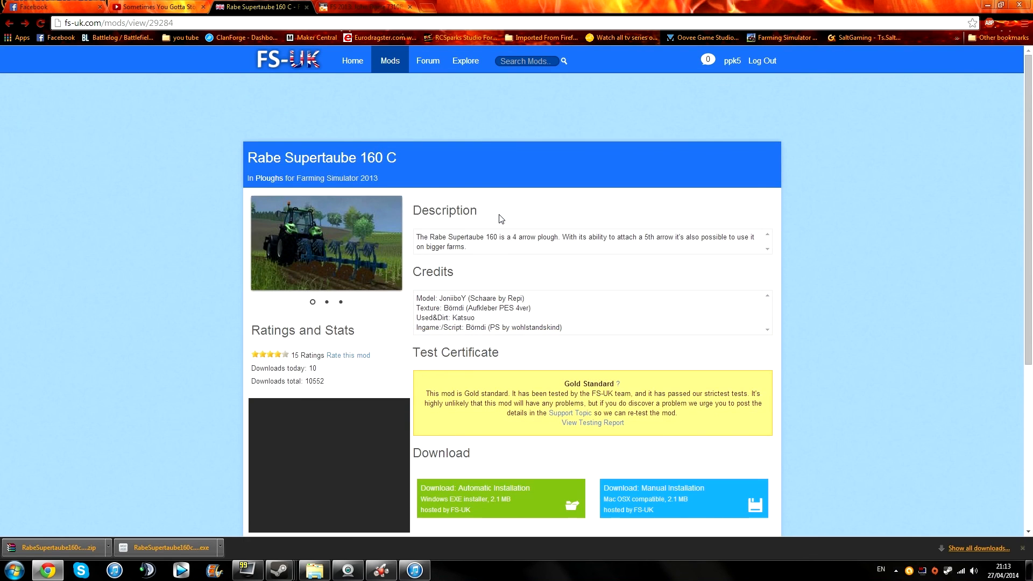
left_click(326, 302)
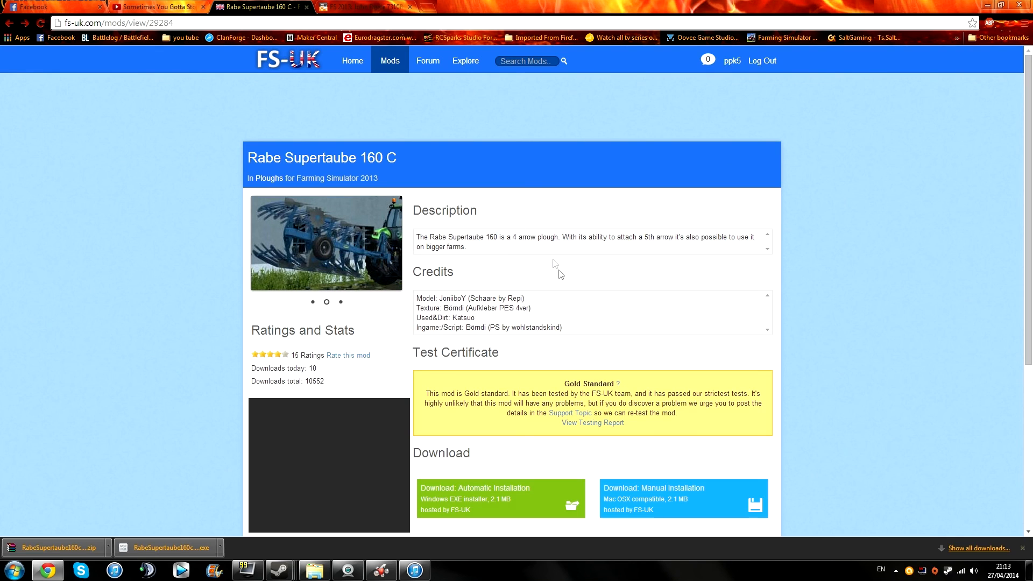
mouse_move(541, 298)
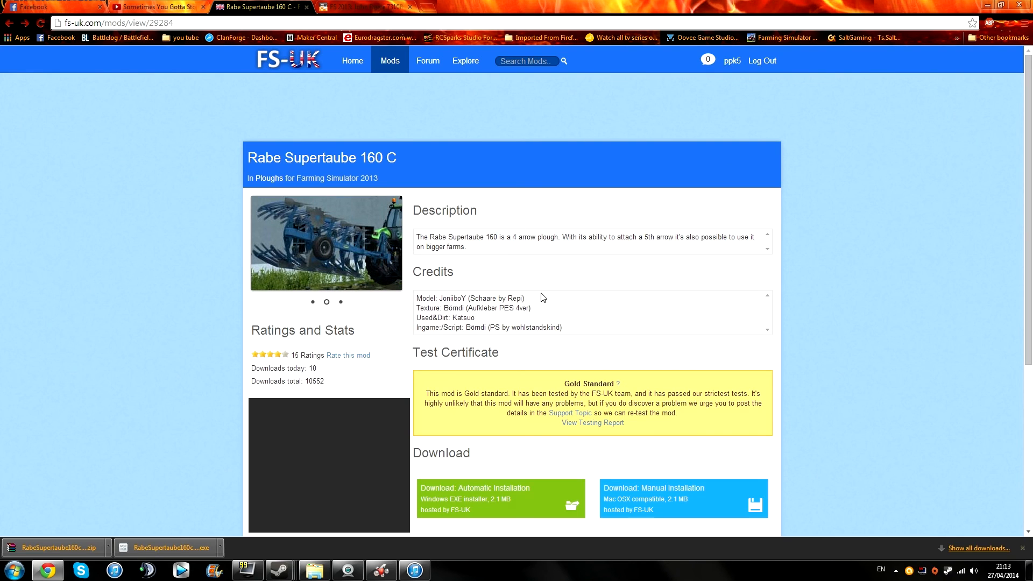